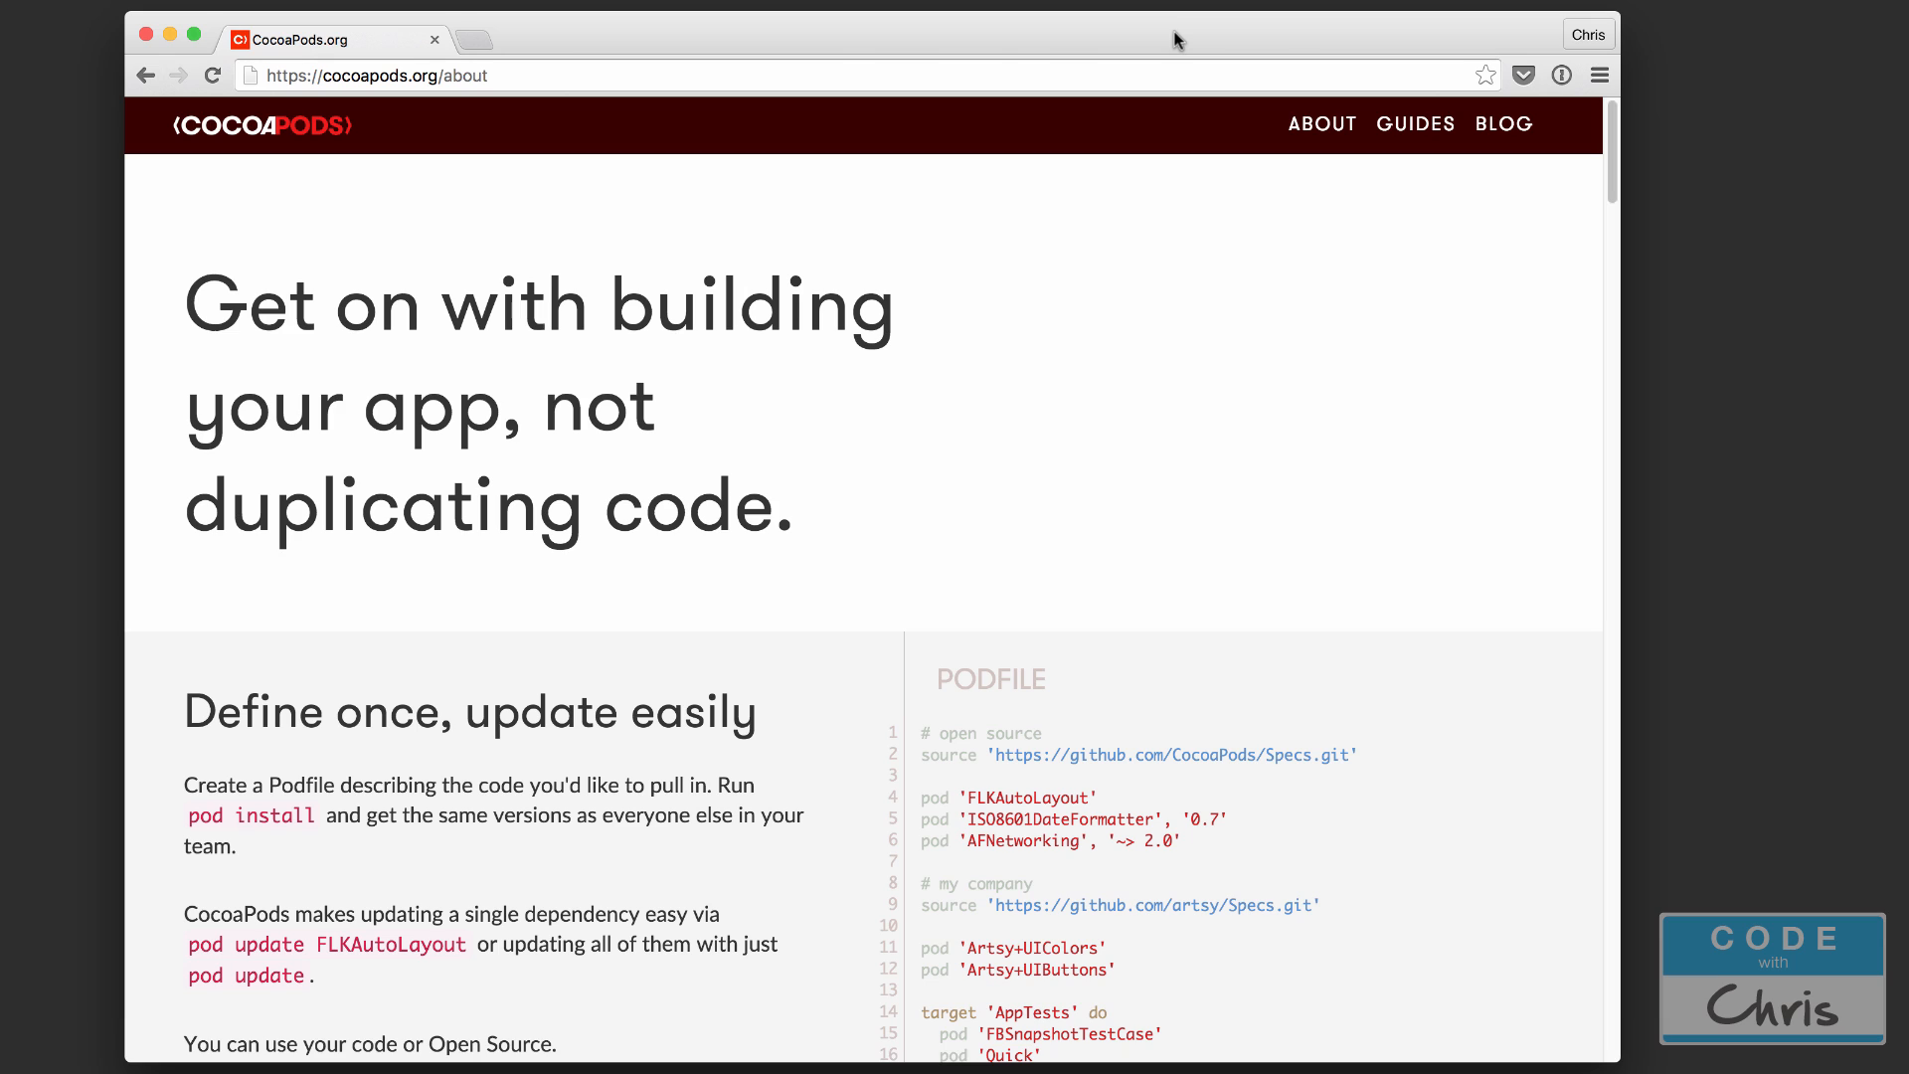
{"action": "mouse_move", "coordinate": [1167, 38]}
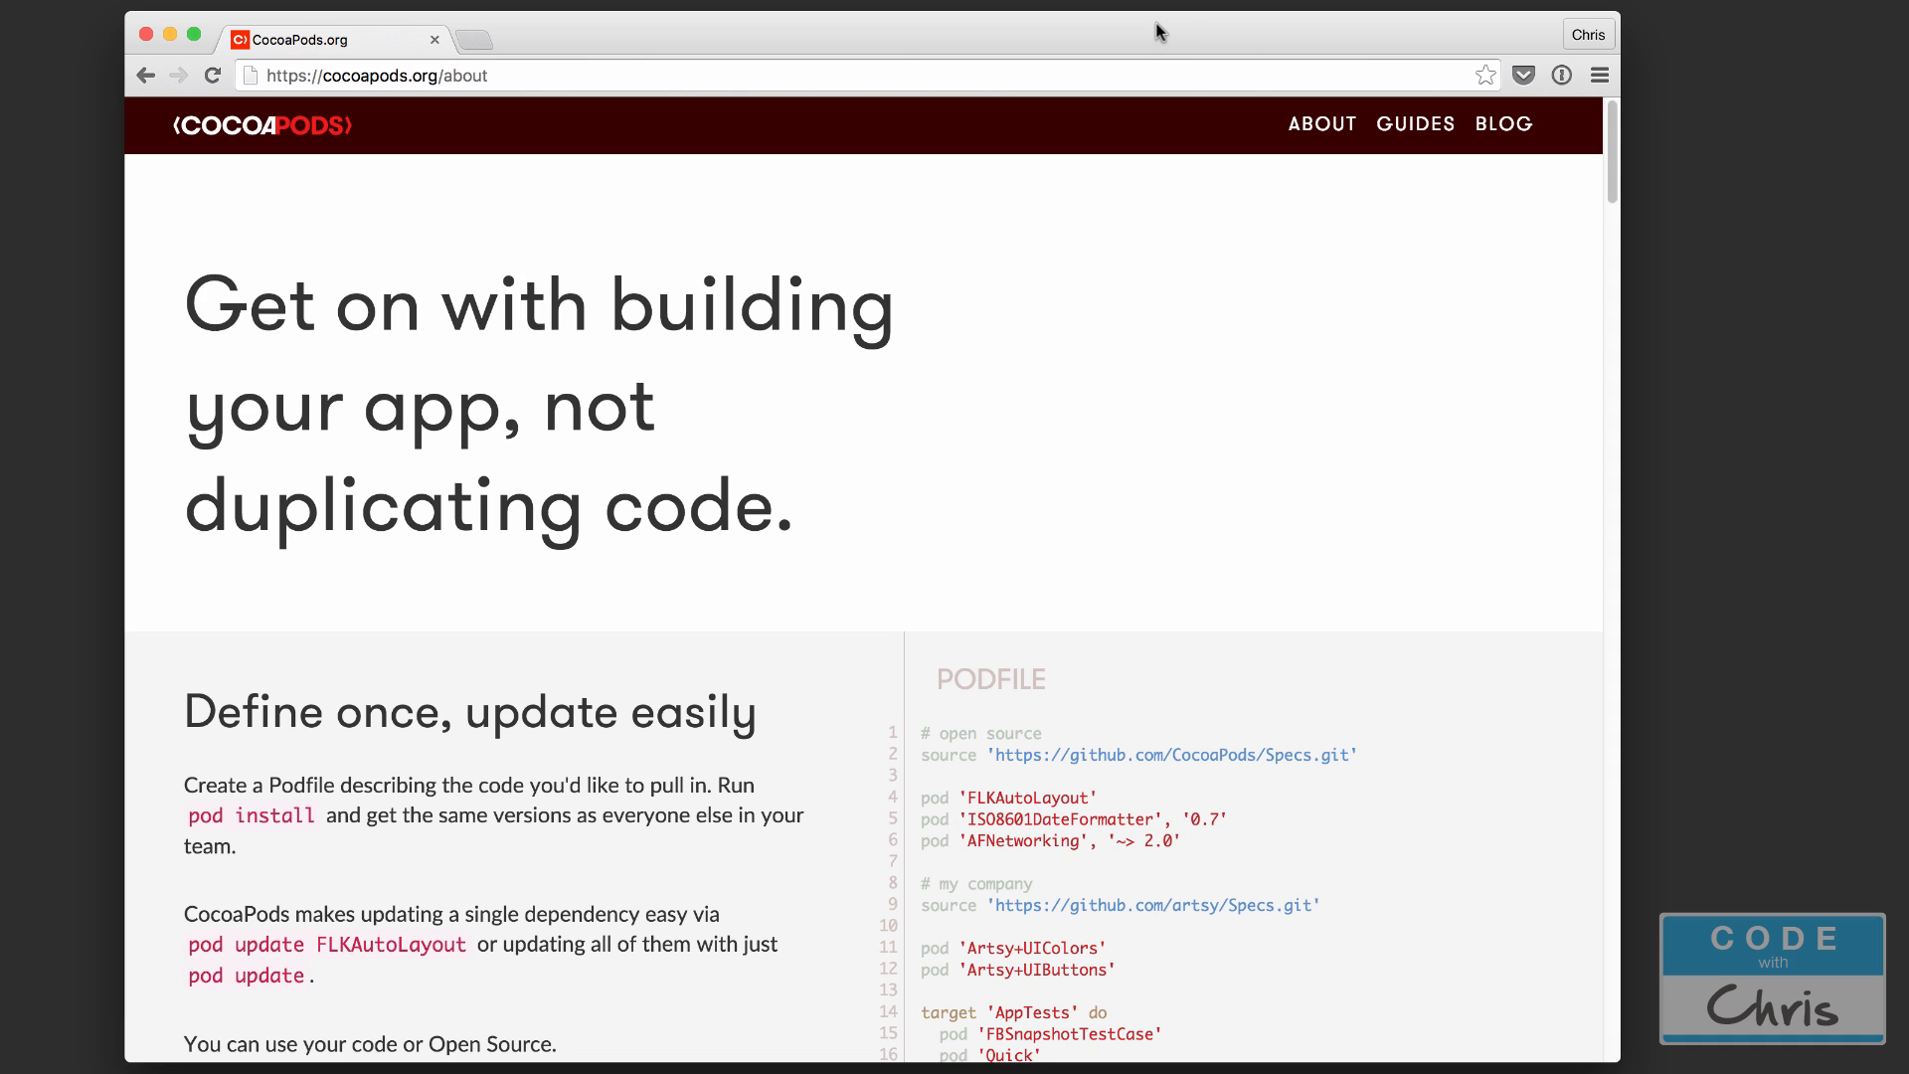
{"action": "mouse_move", "coordinate": [1116, 99]}
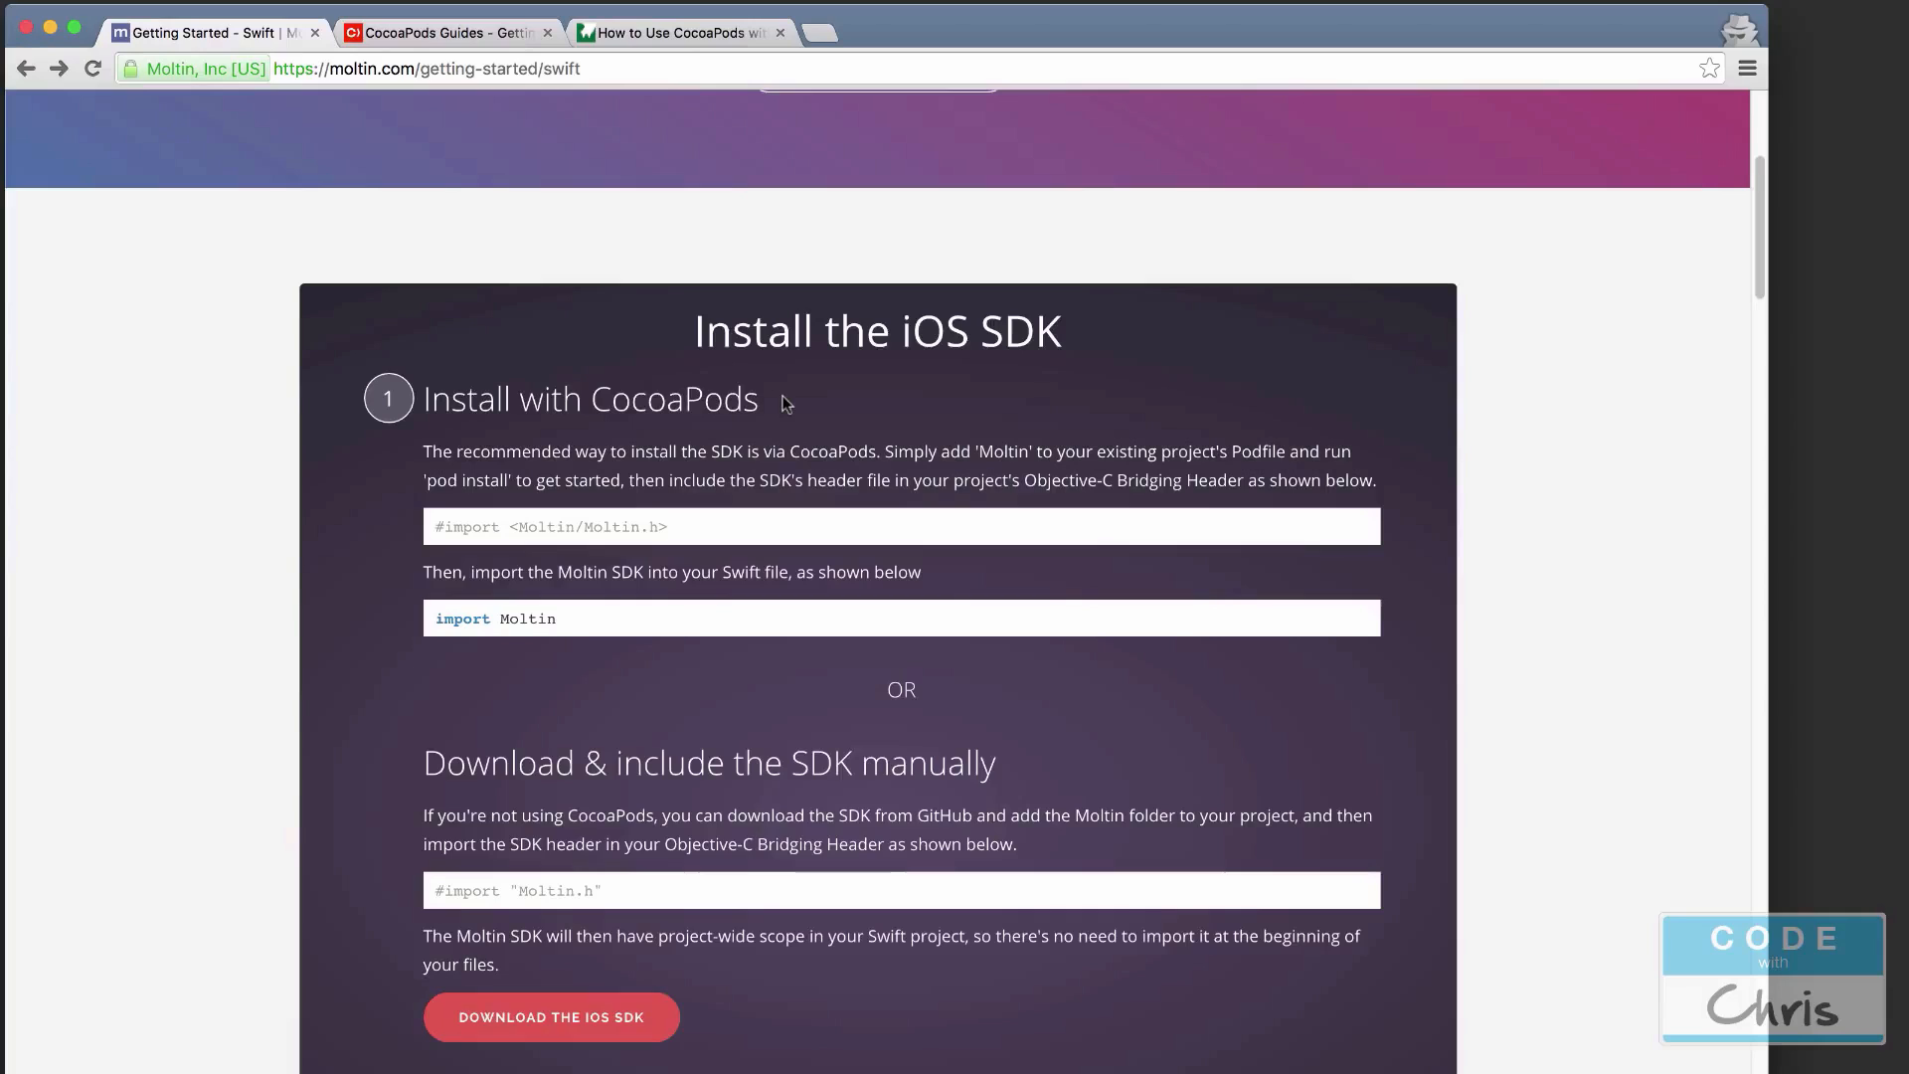
{"action": "mouse_move", "coordinate": [802, 444]}
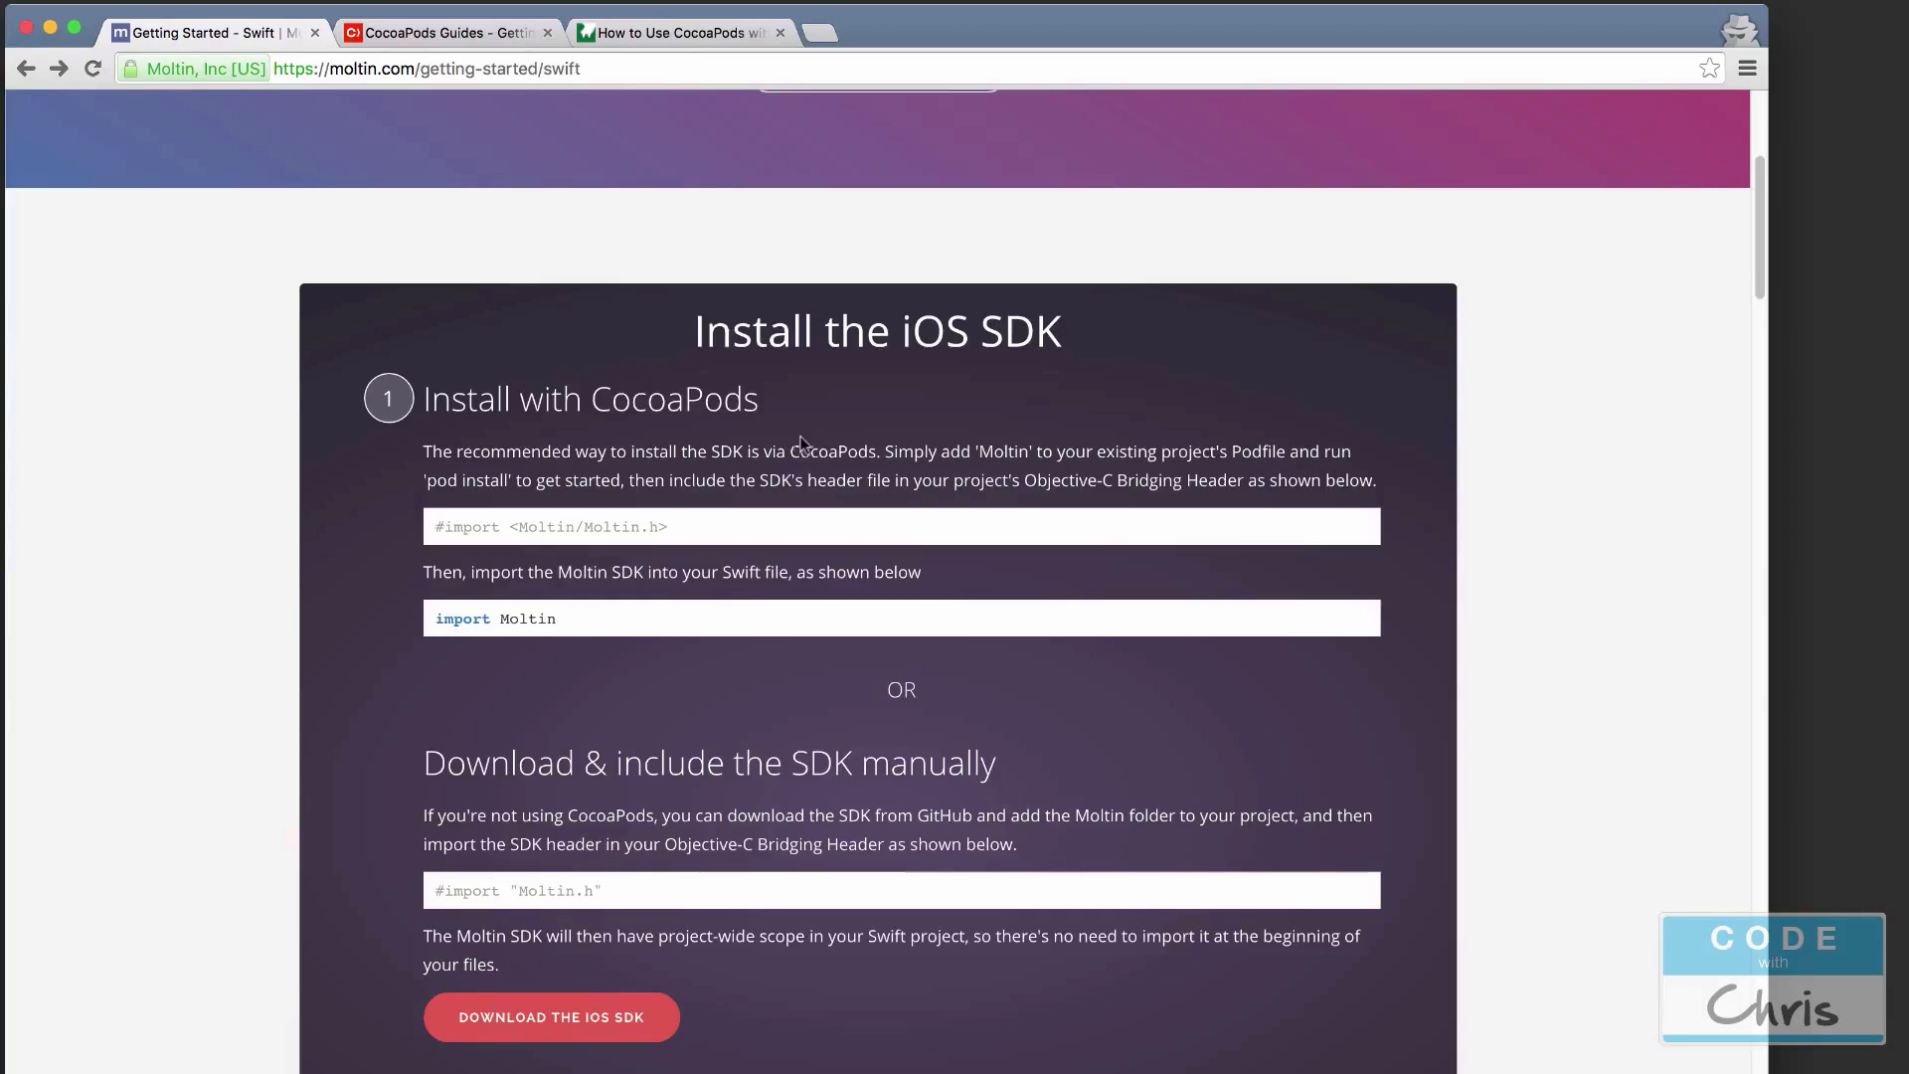
{"action": "mouse_move", "coordinate": [809, 448]}
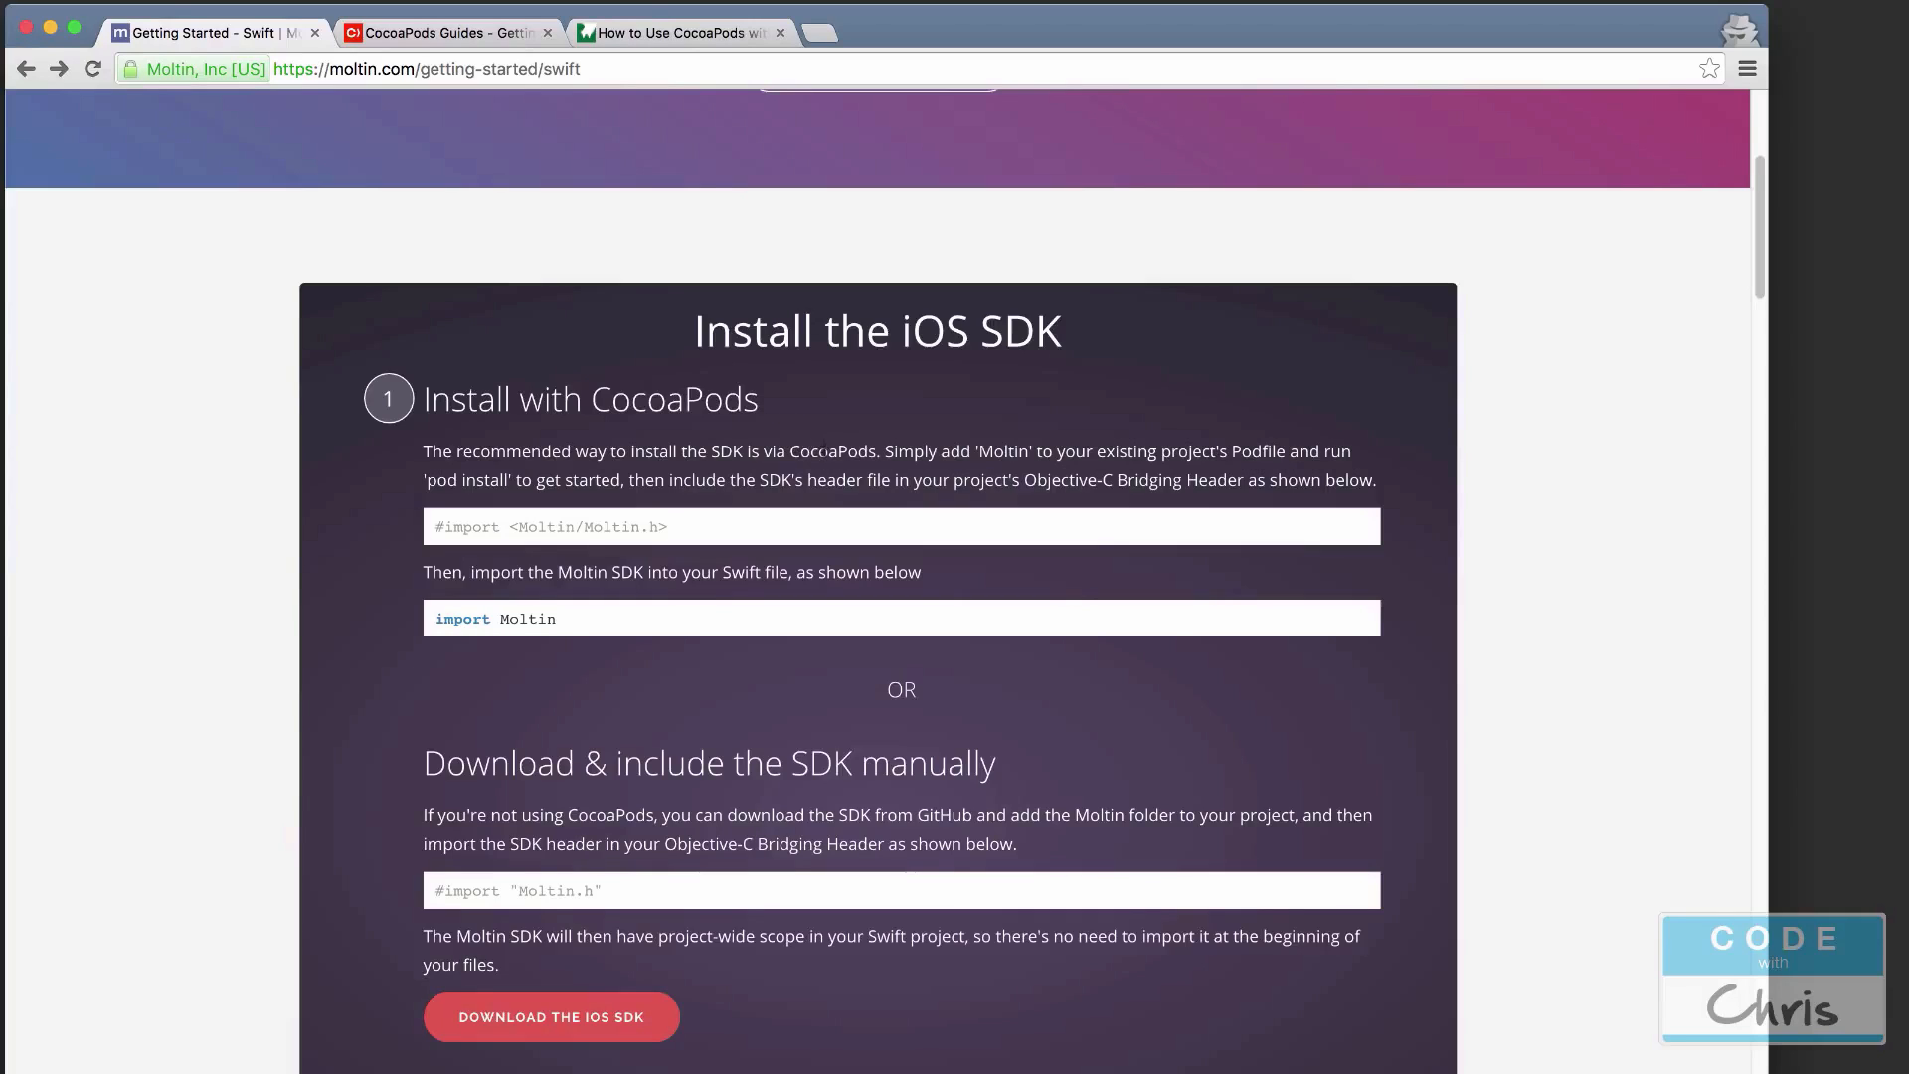
{"action": "mouse_move", "coordinate": [458, 144]}
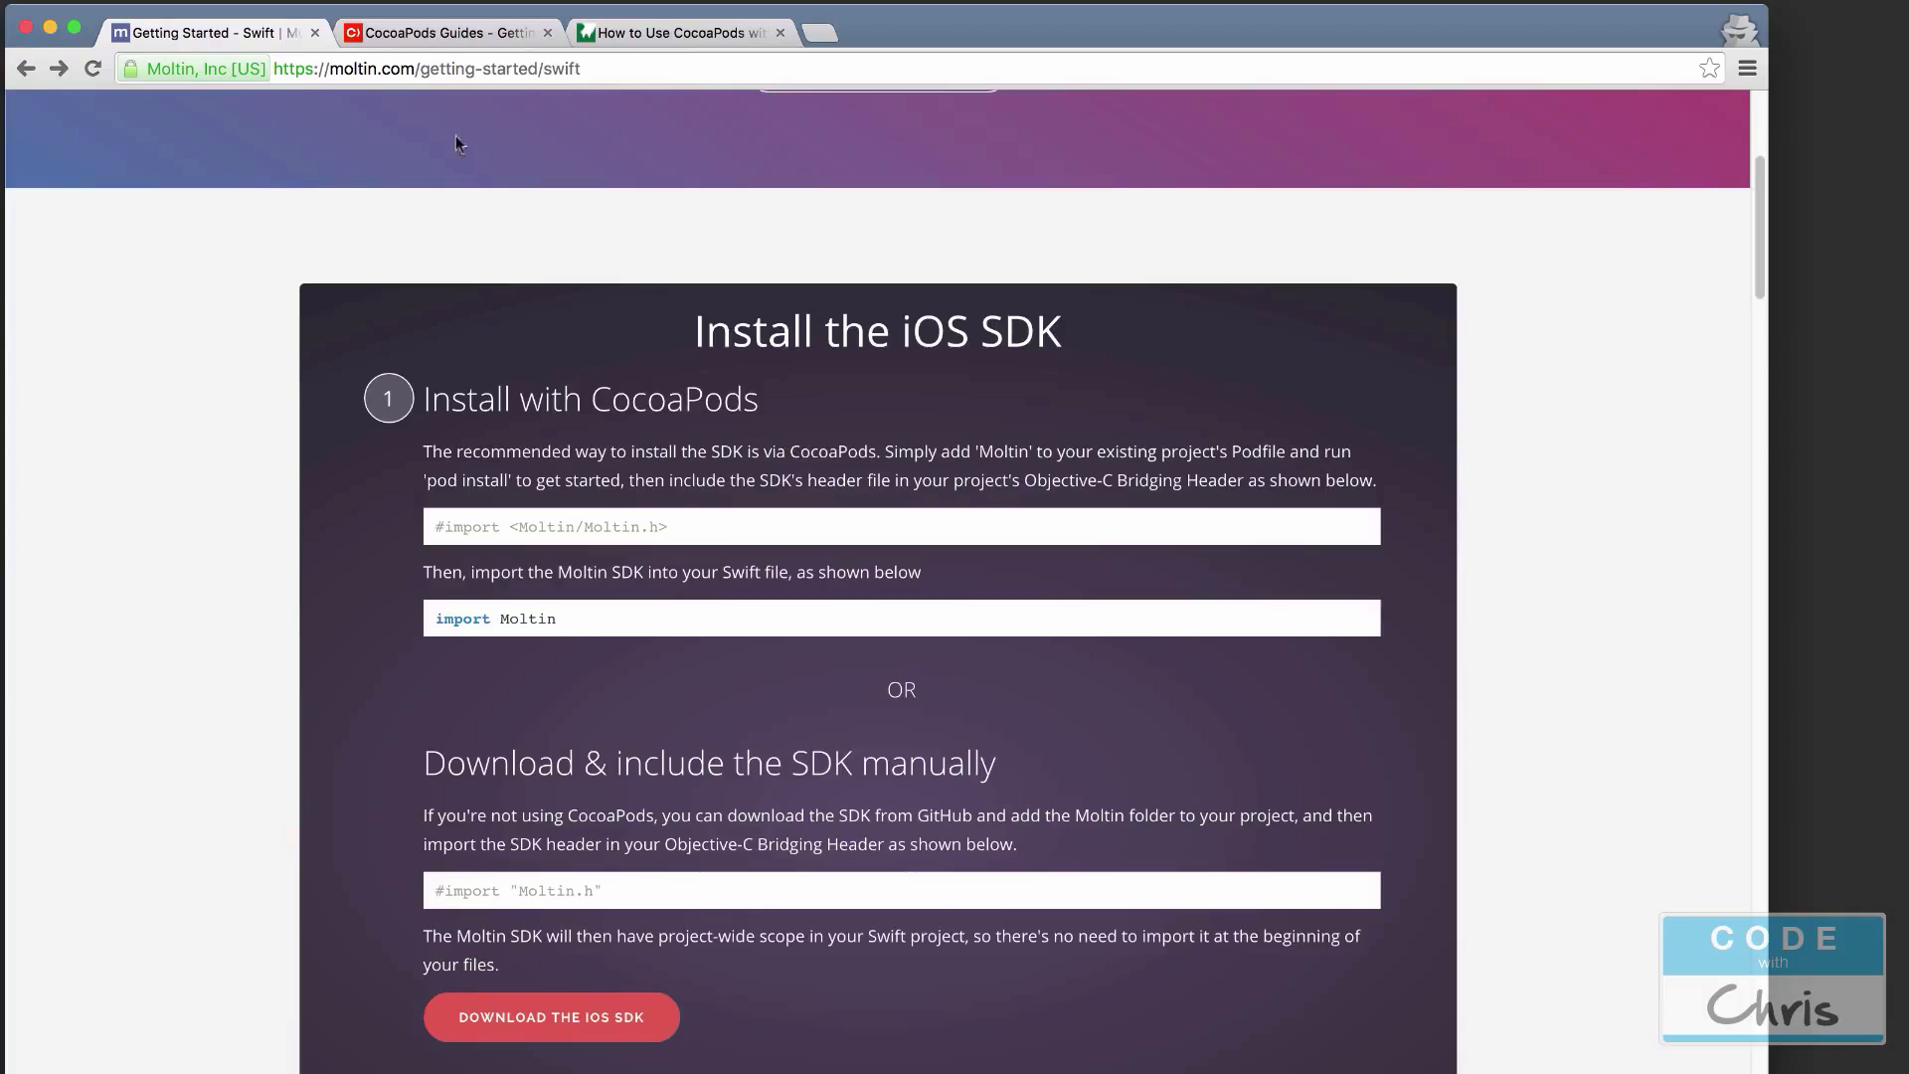
Scroll the CocoaPods guide to Installation, then bring up the 'How to Use CocoaPods with Swift' tutorial.
{"action": "left_click", "coordinate": [446, 31]}
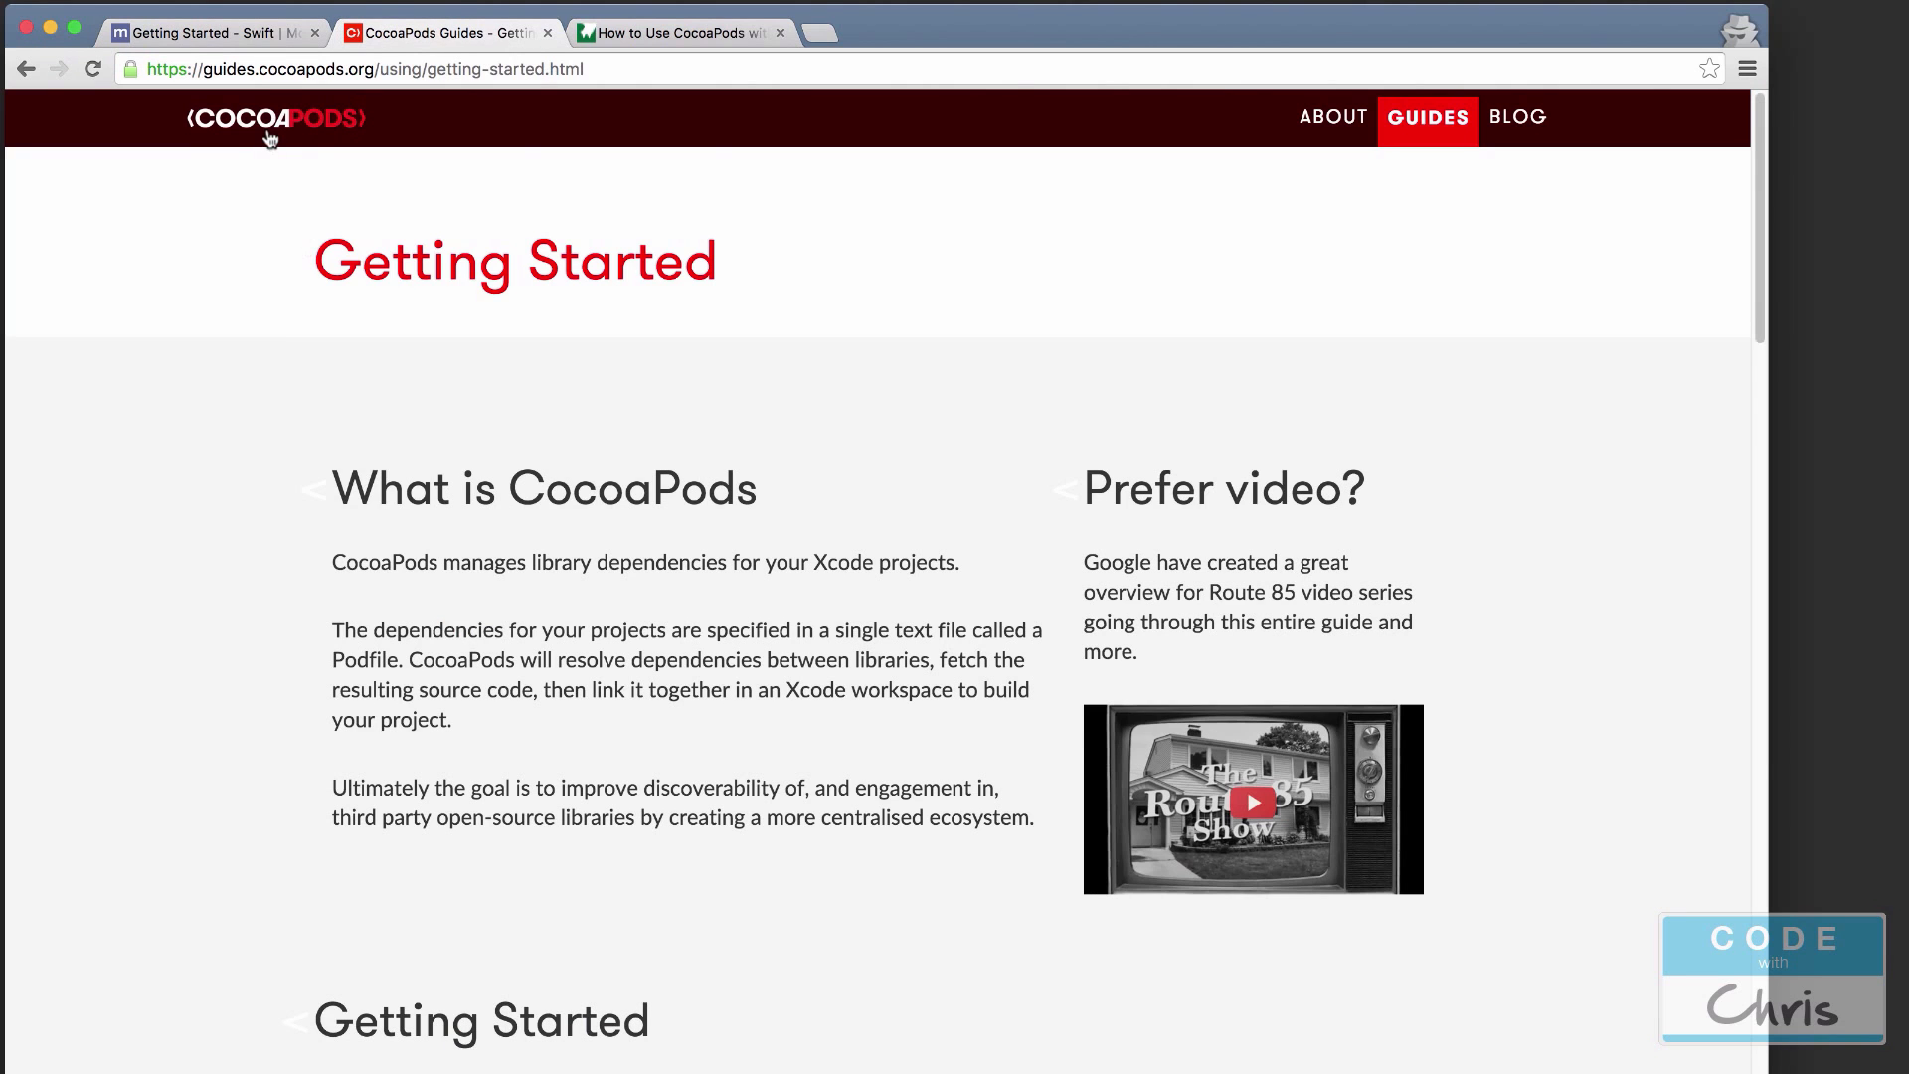
{"action": "mouse_move", "coordinate": [681, 251]}
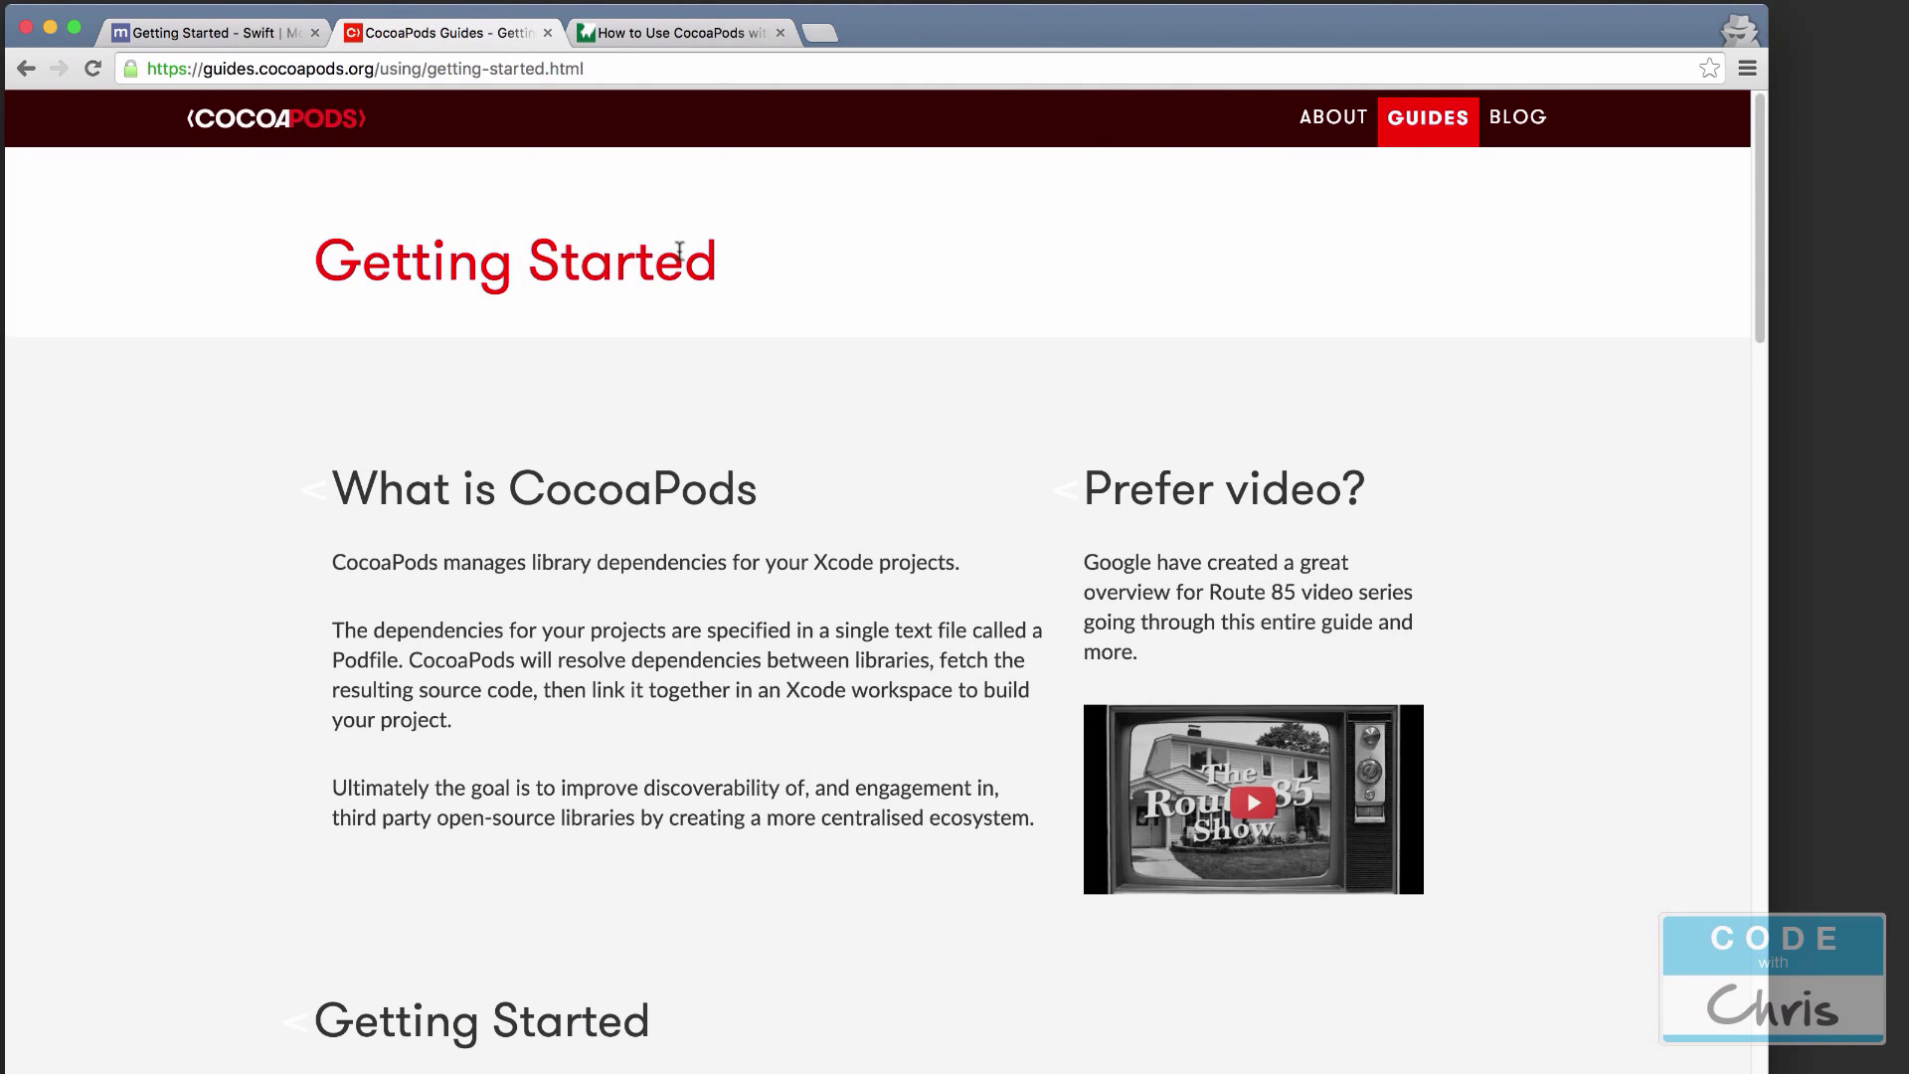
{"action": "scroll", "scroll_direction": "down", "scroll_amount": 3}
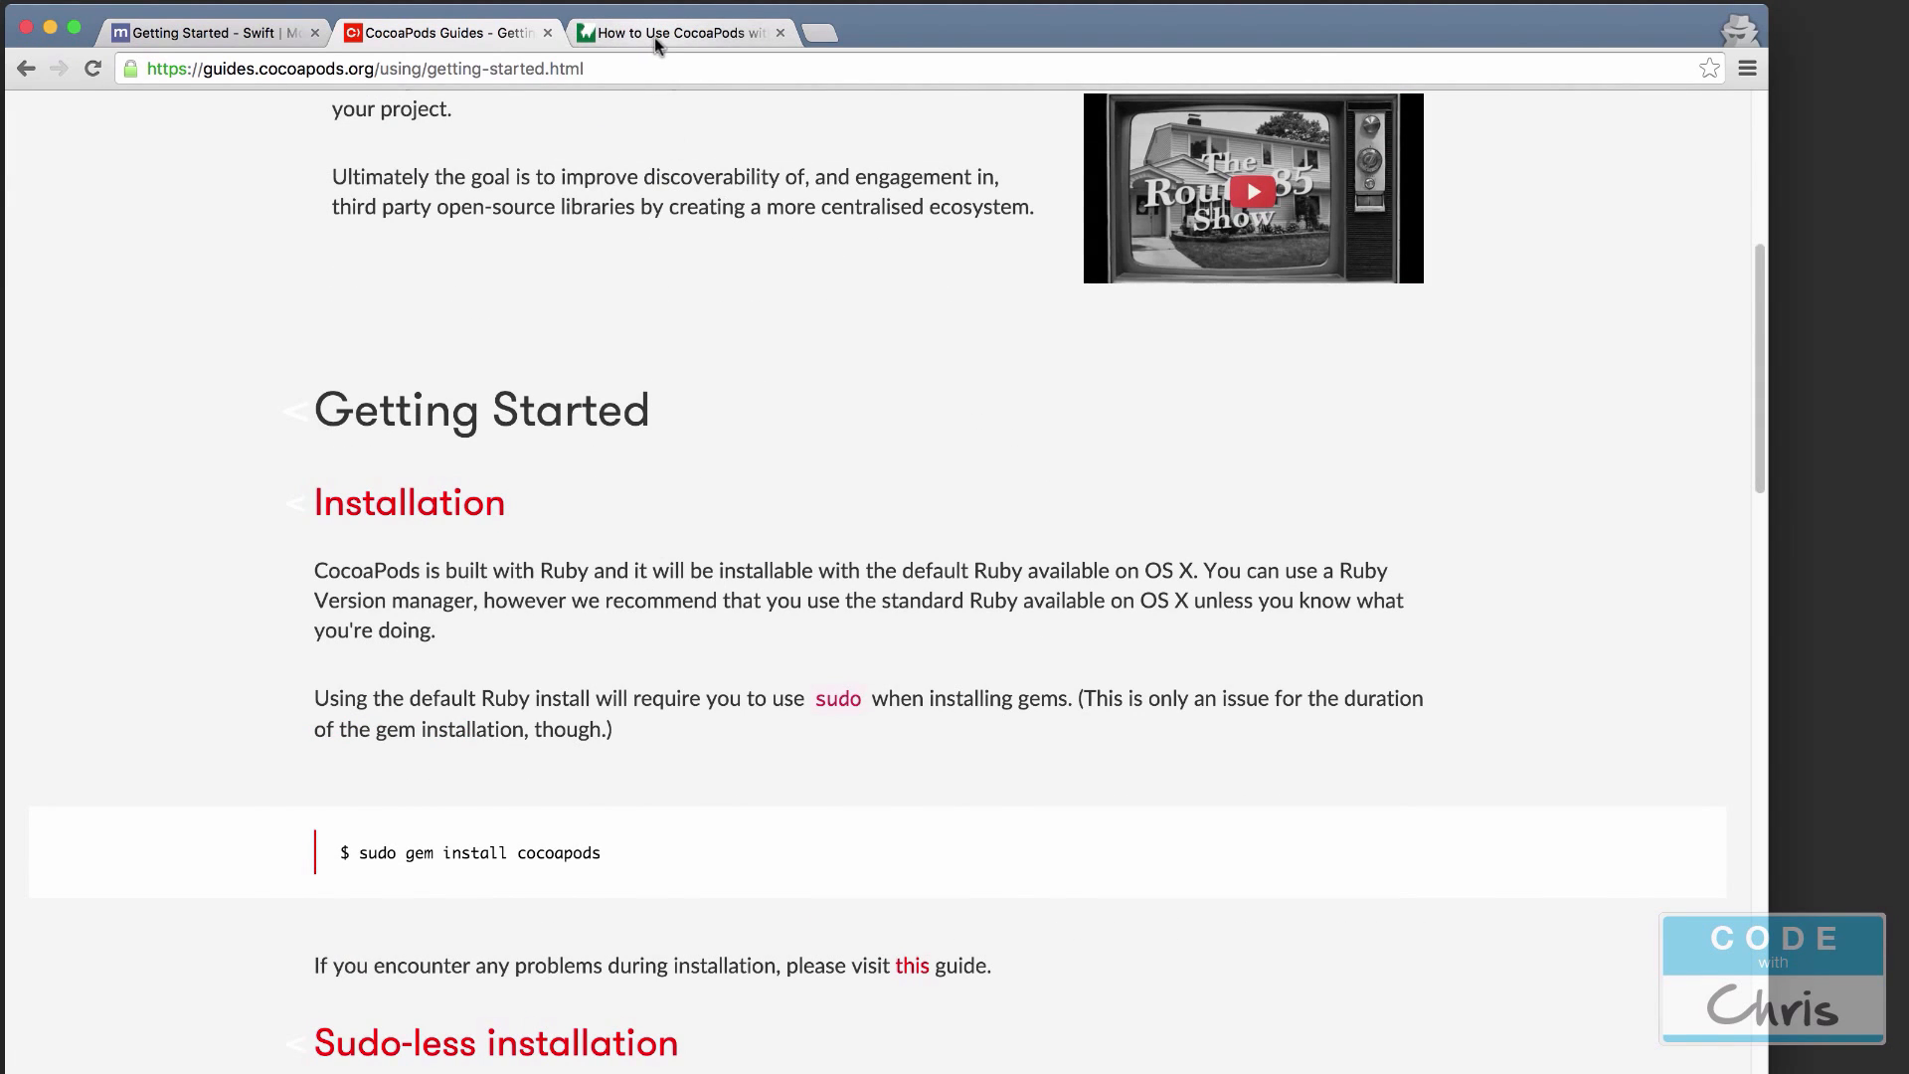
{"action": "left_click", "coordinate": [678, 32]}
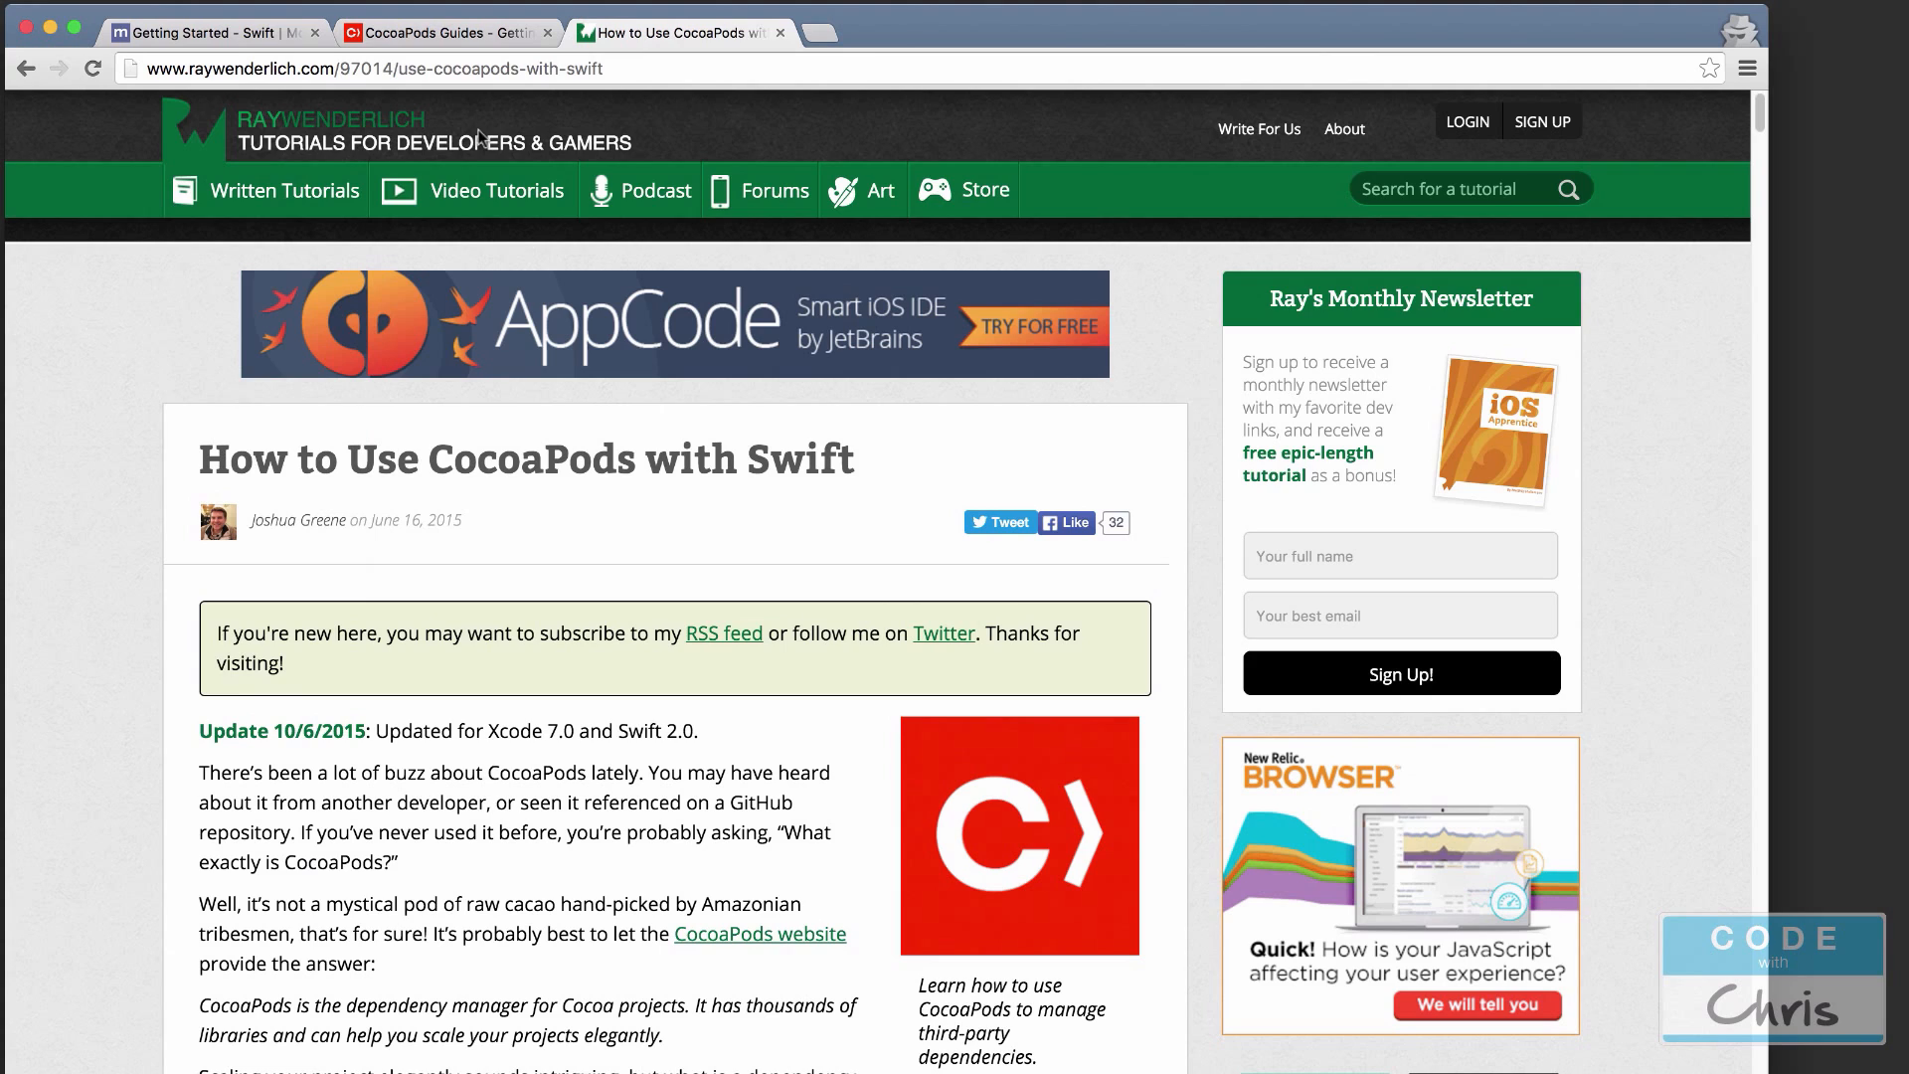
{"action": "mouse_move", "coordinate": [592, 541]}
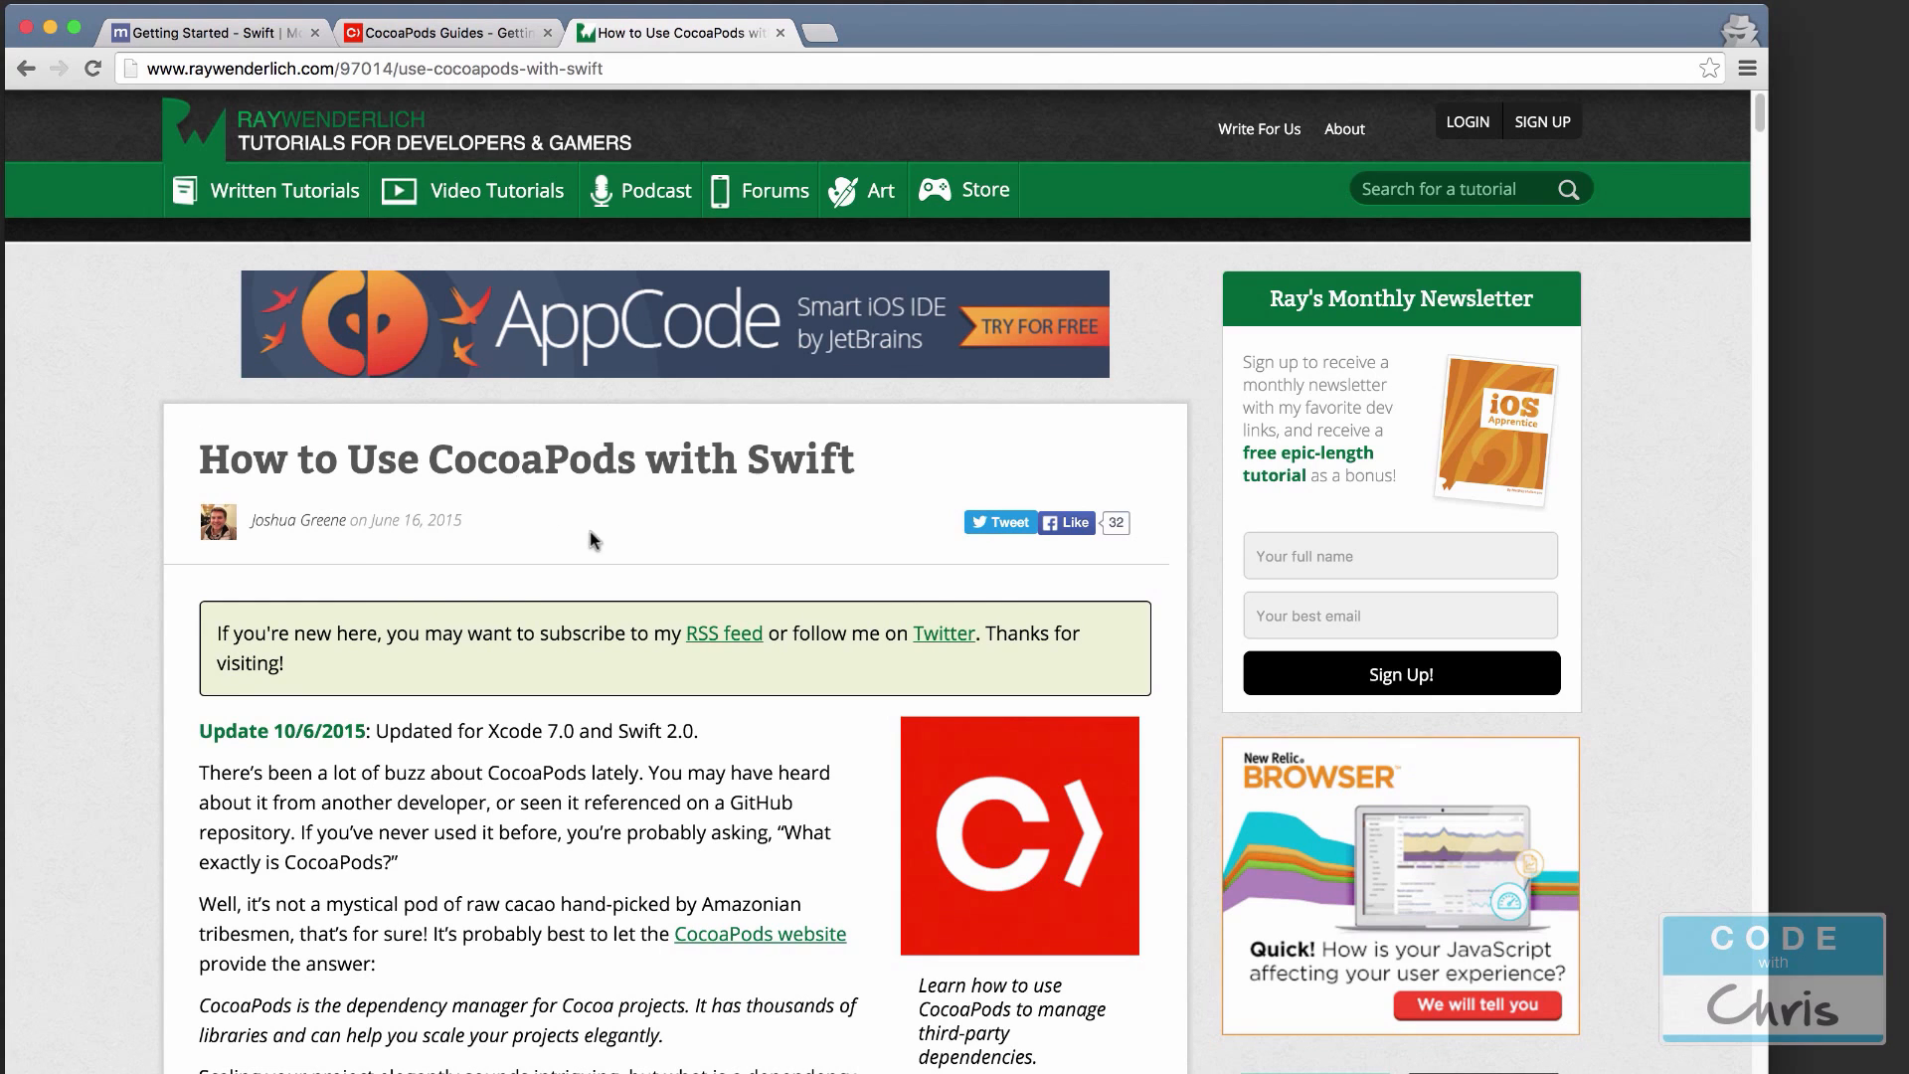
{"action": "mouse_move", "coordinate": [609, 545]}
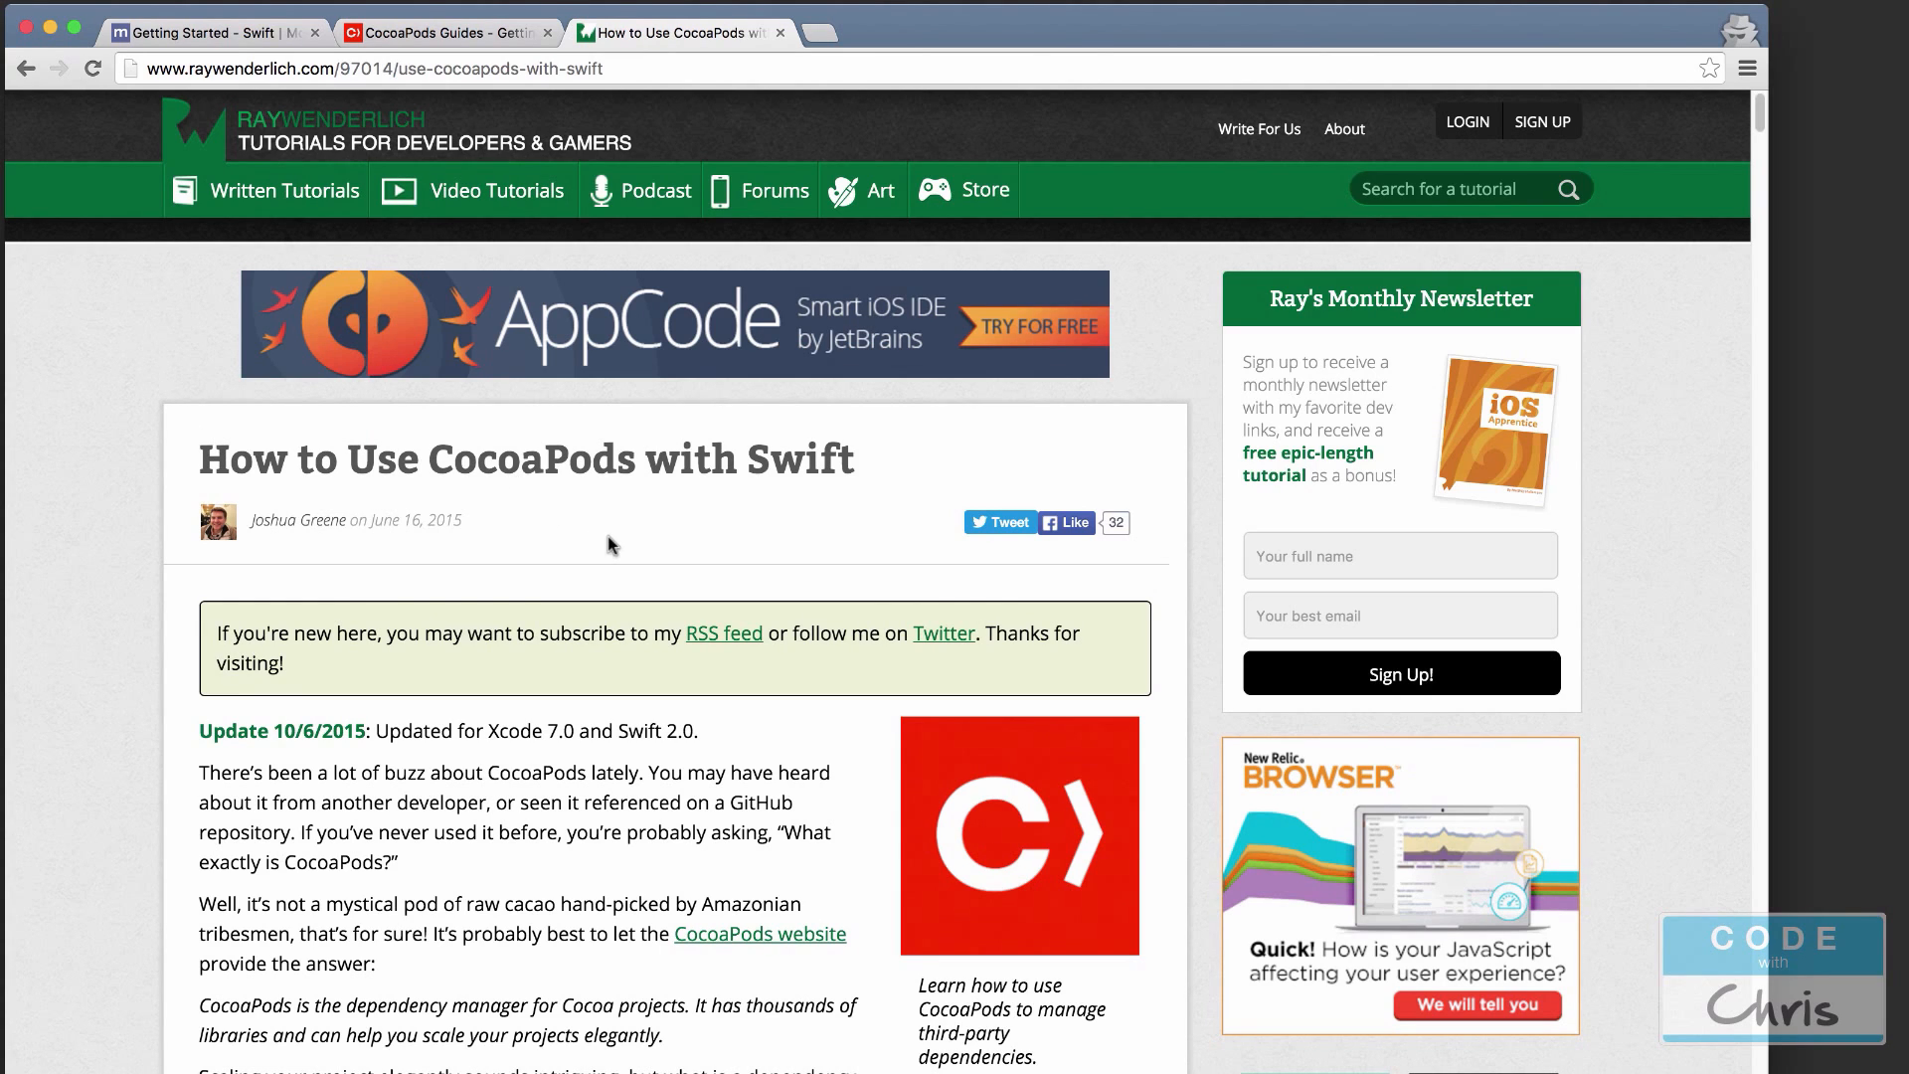
Return to the Moltin SDK install instructions and search Launchpad for 'terminal'.
{"action": "left_click", "coordinate": [213, 32]}
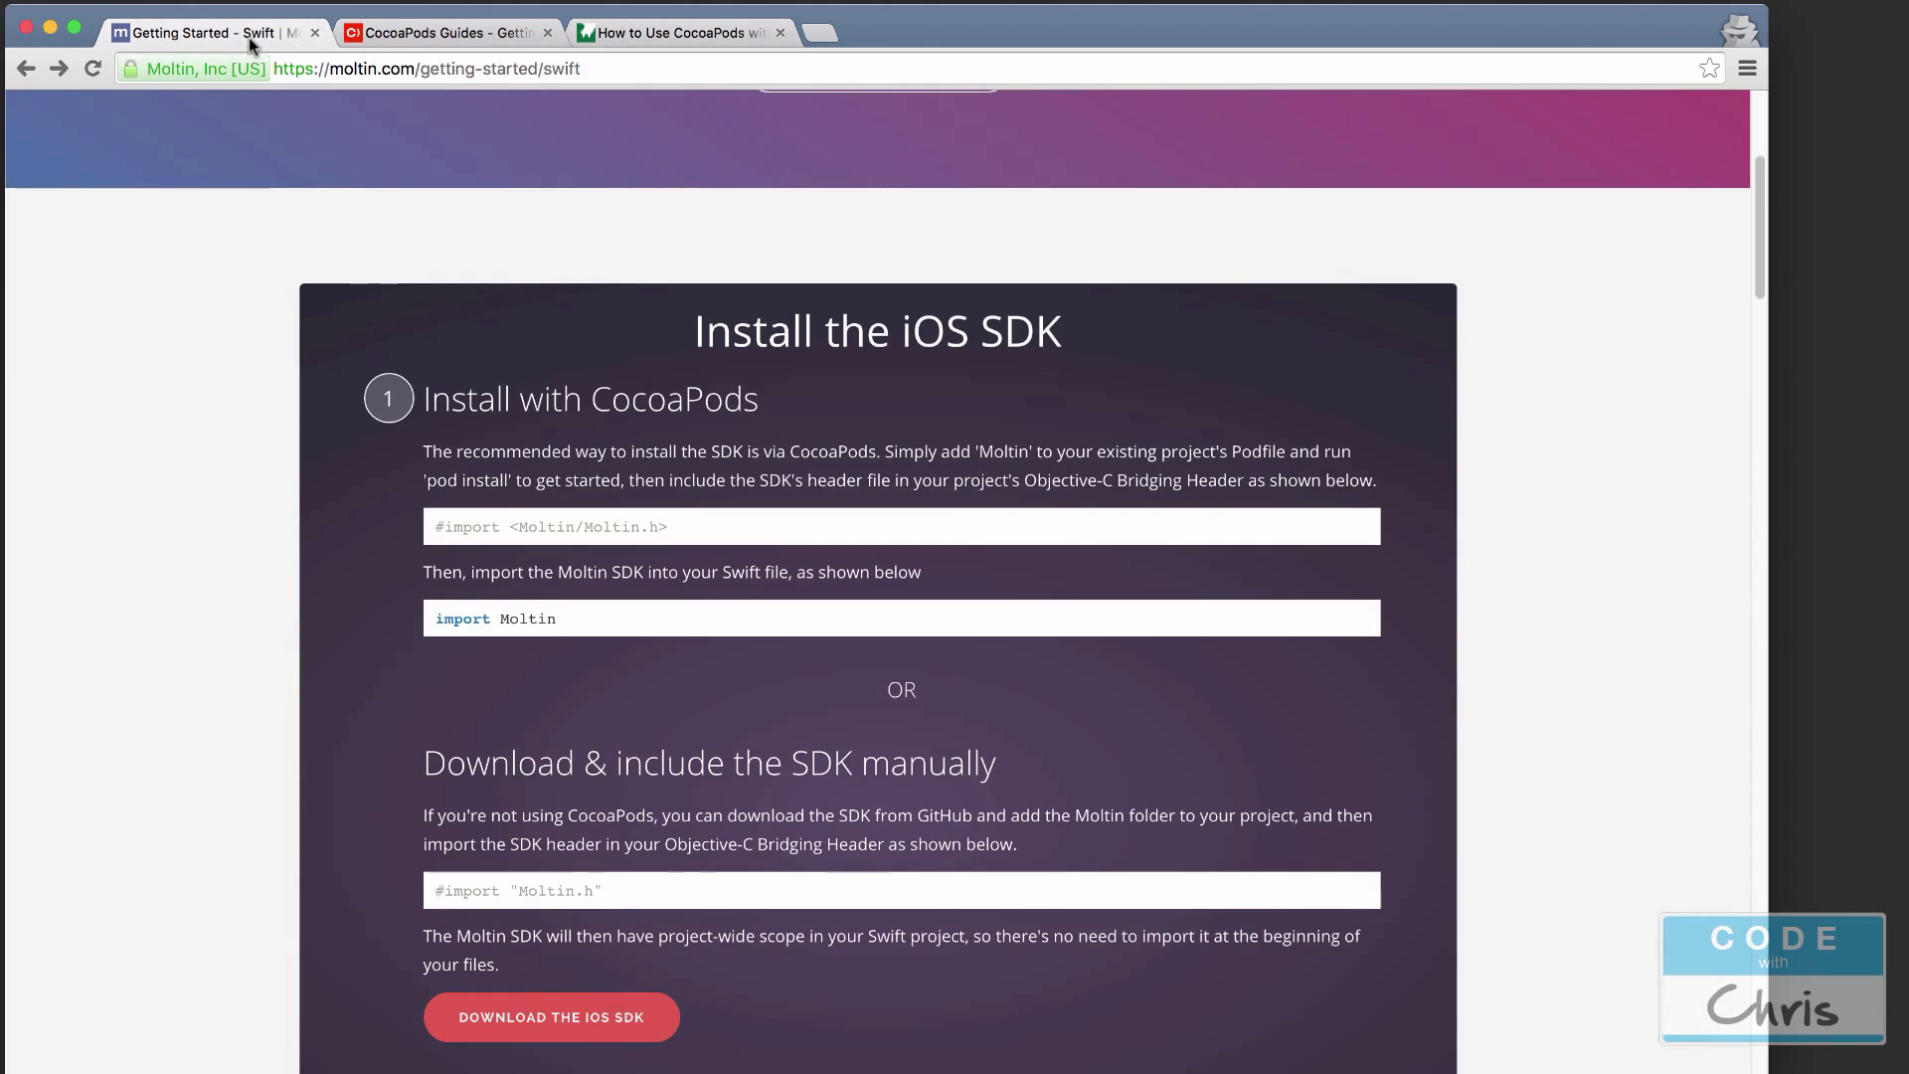
{"action": "mouse_move", "coordinate": [948, 387]}
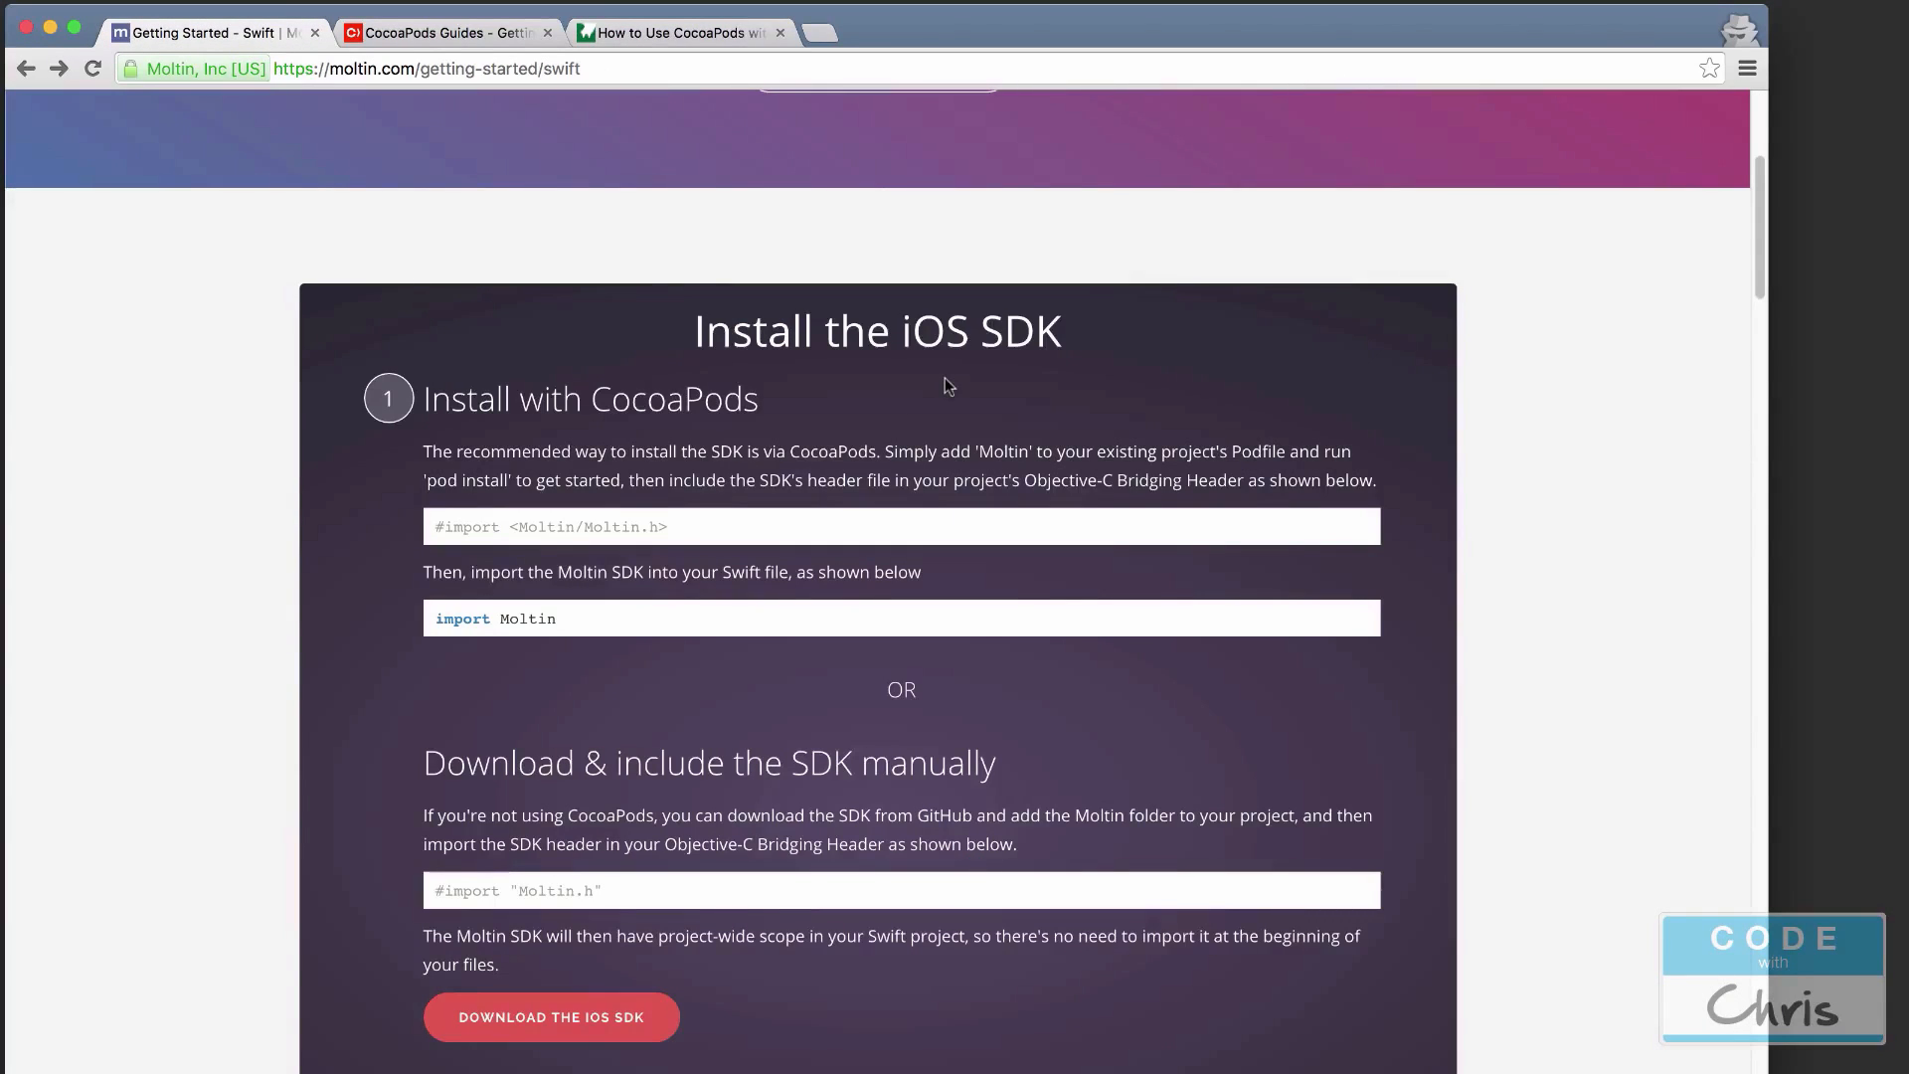
{"action": "type", "text": "terminal"}
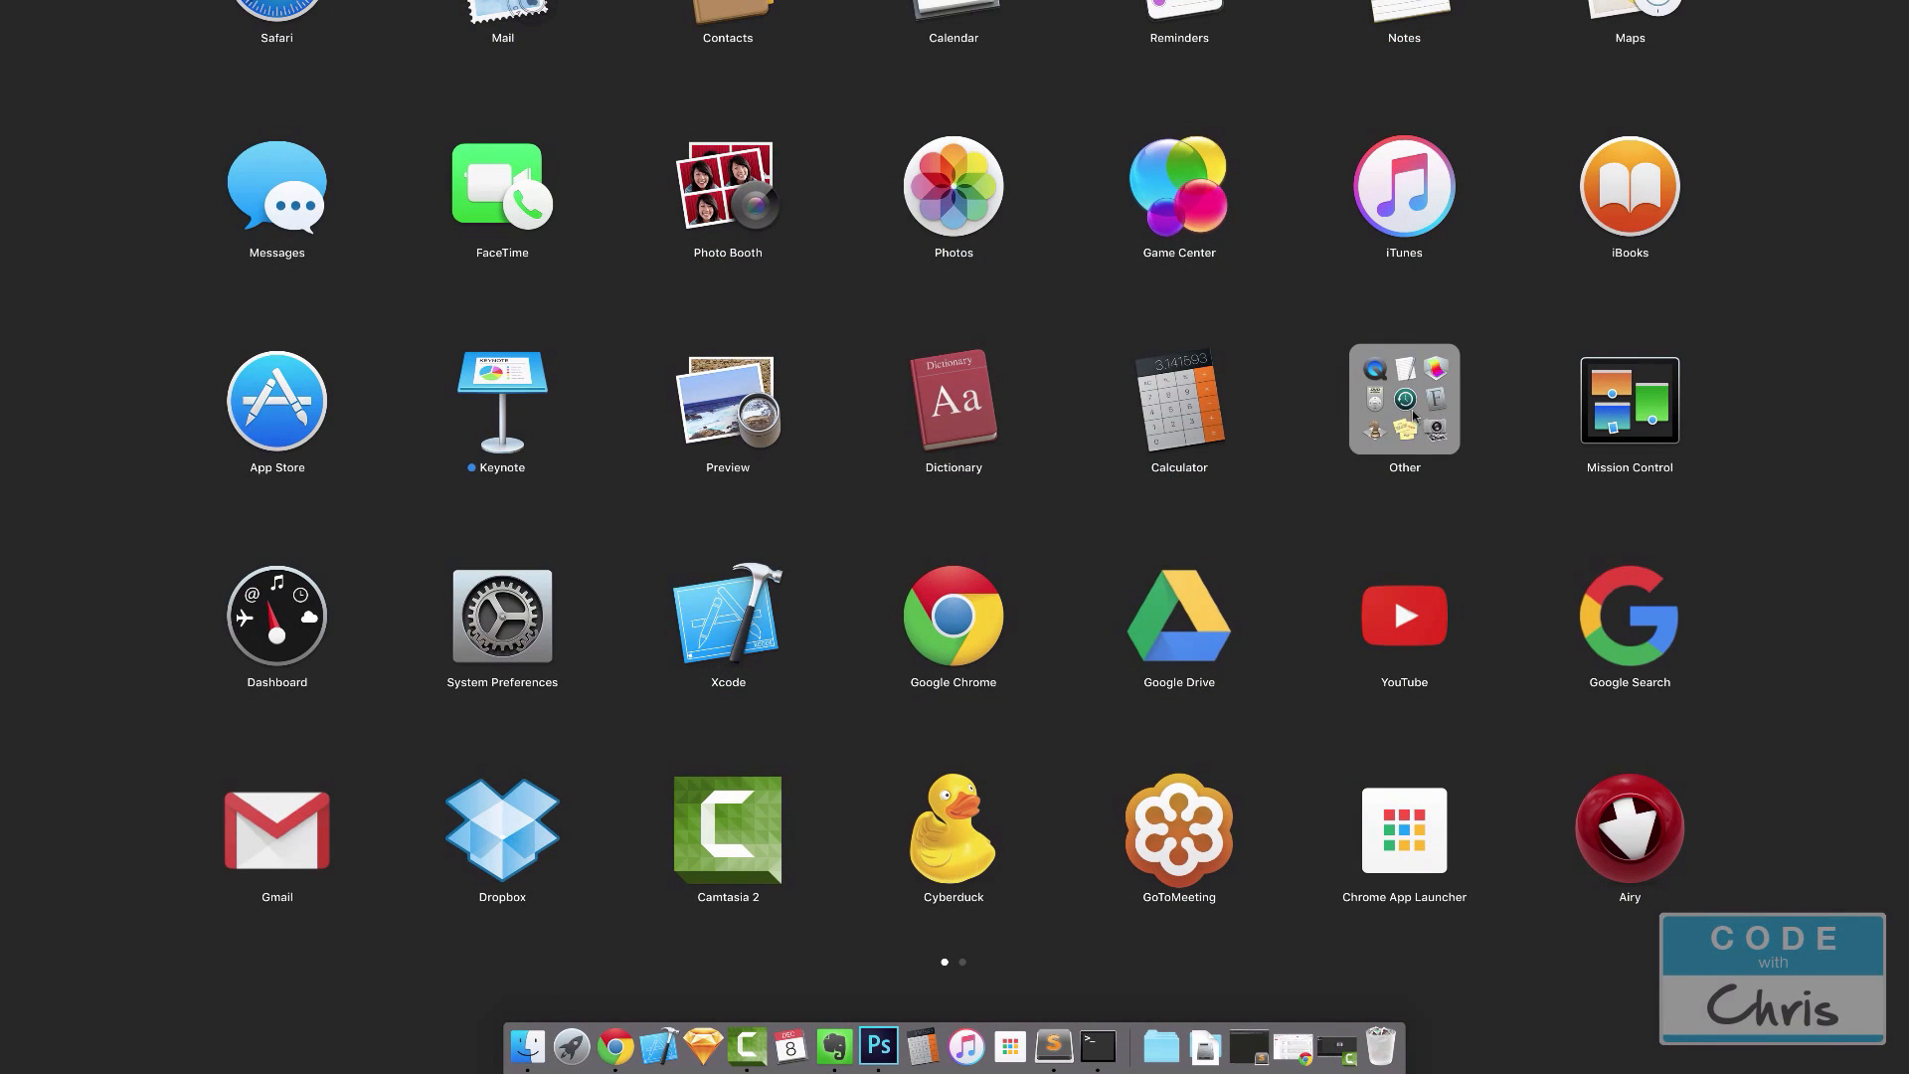
Launch Terminal from Launchpad's Other folder.
{"action": "left_click", "coordinate": [1403, 398]}
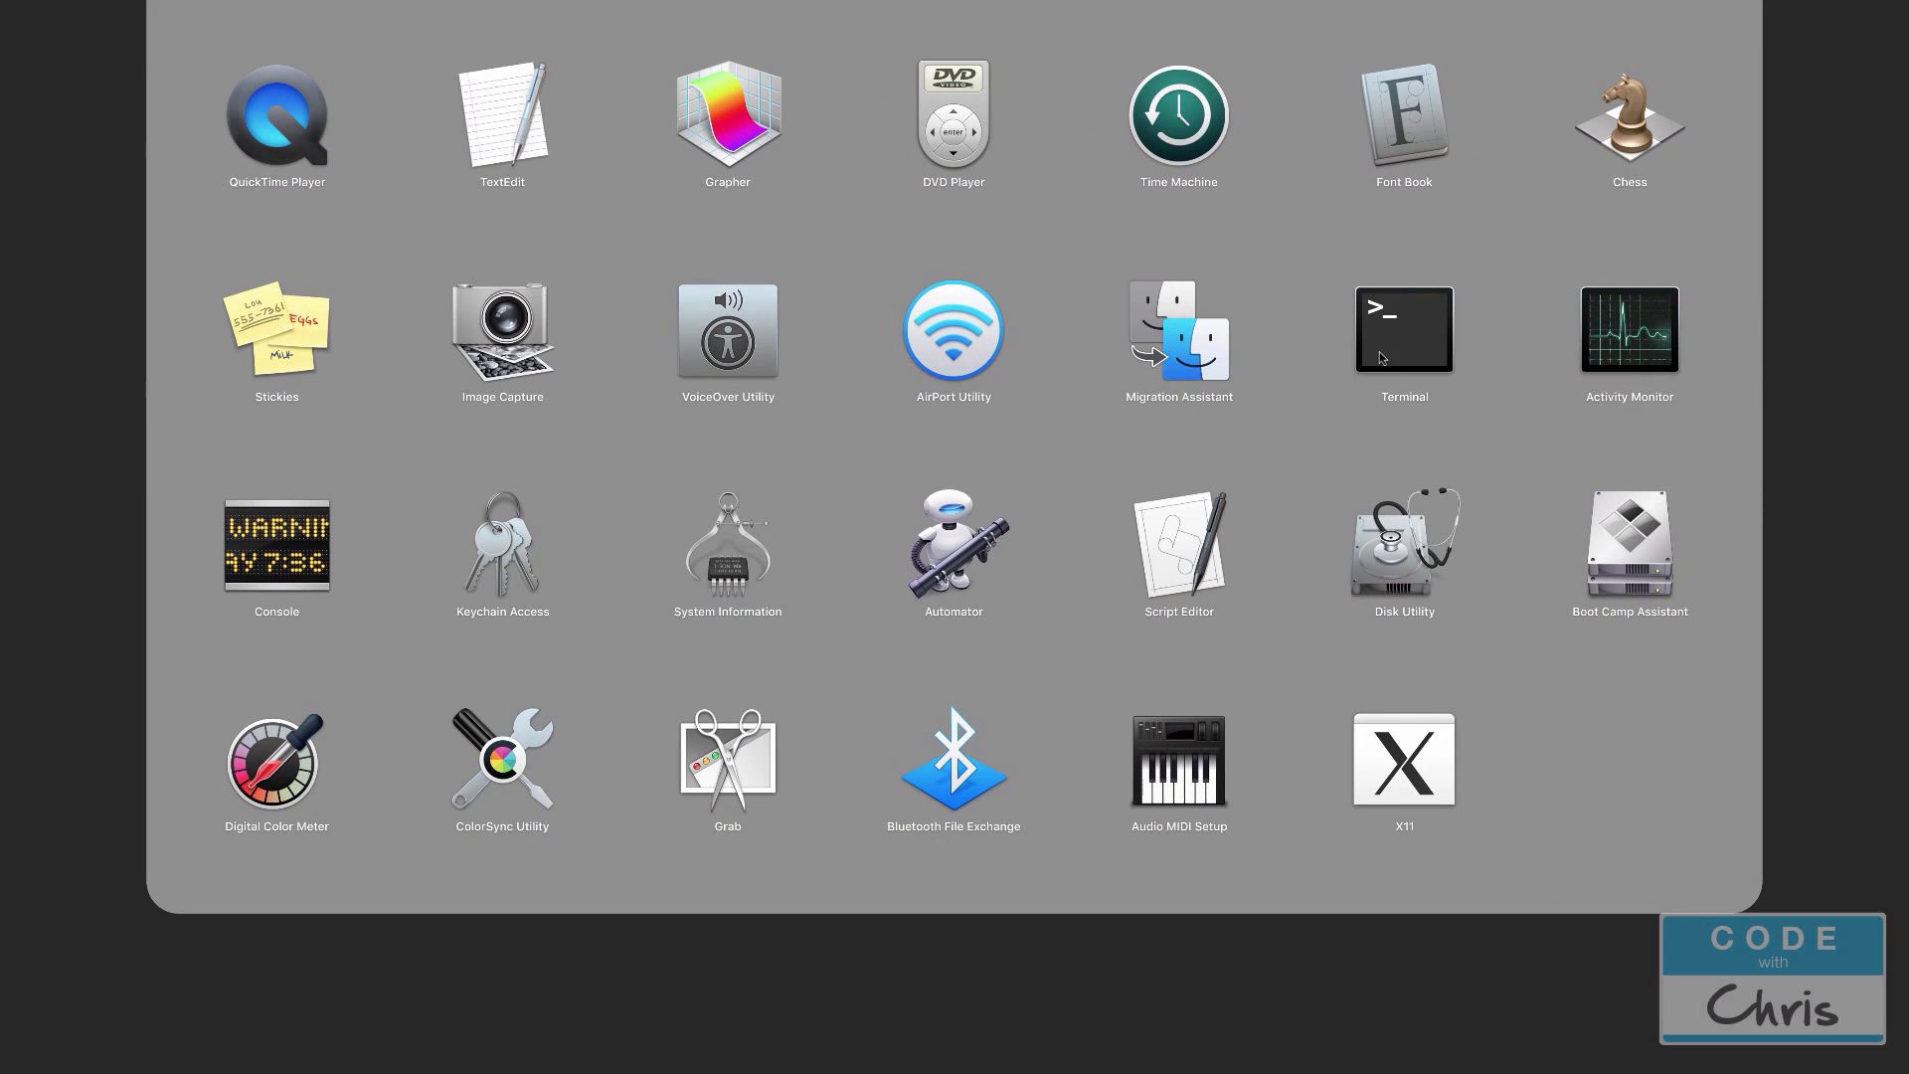
{"action": "mouse_move", "coordinate": [1416, 344]}
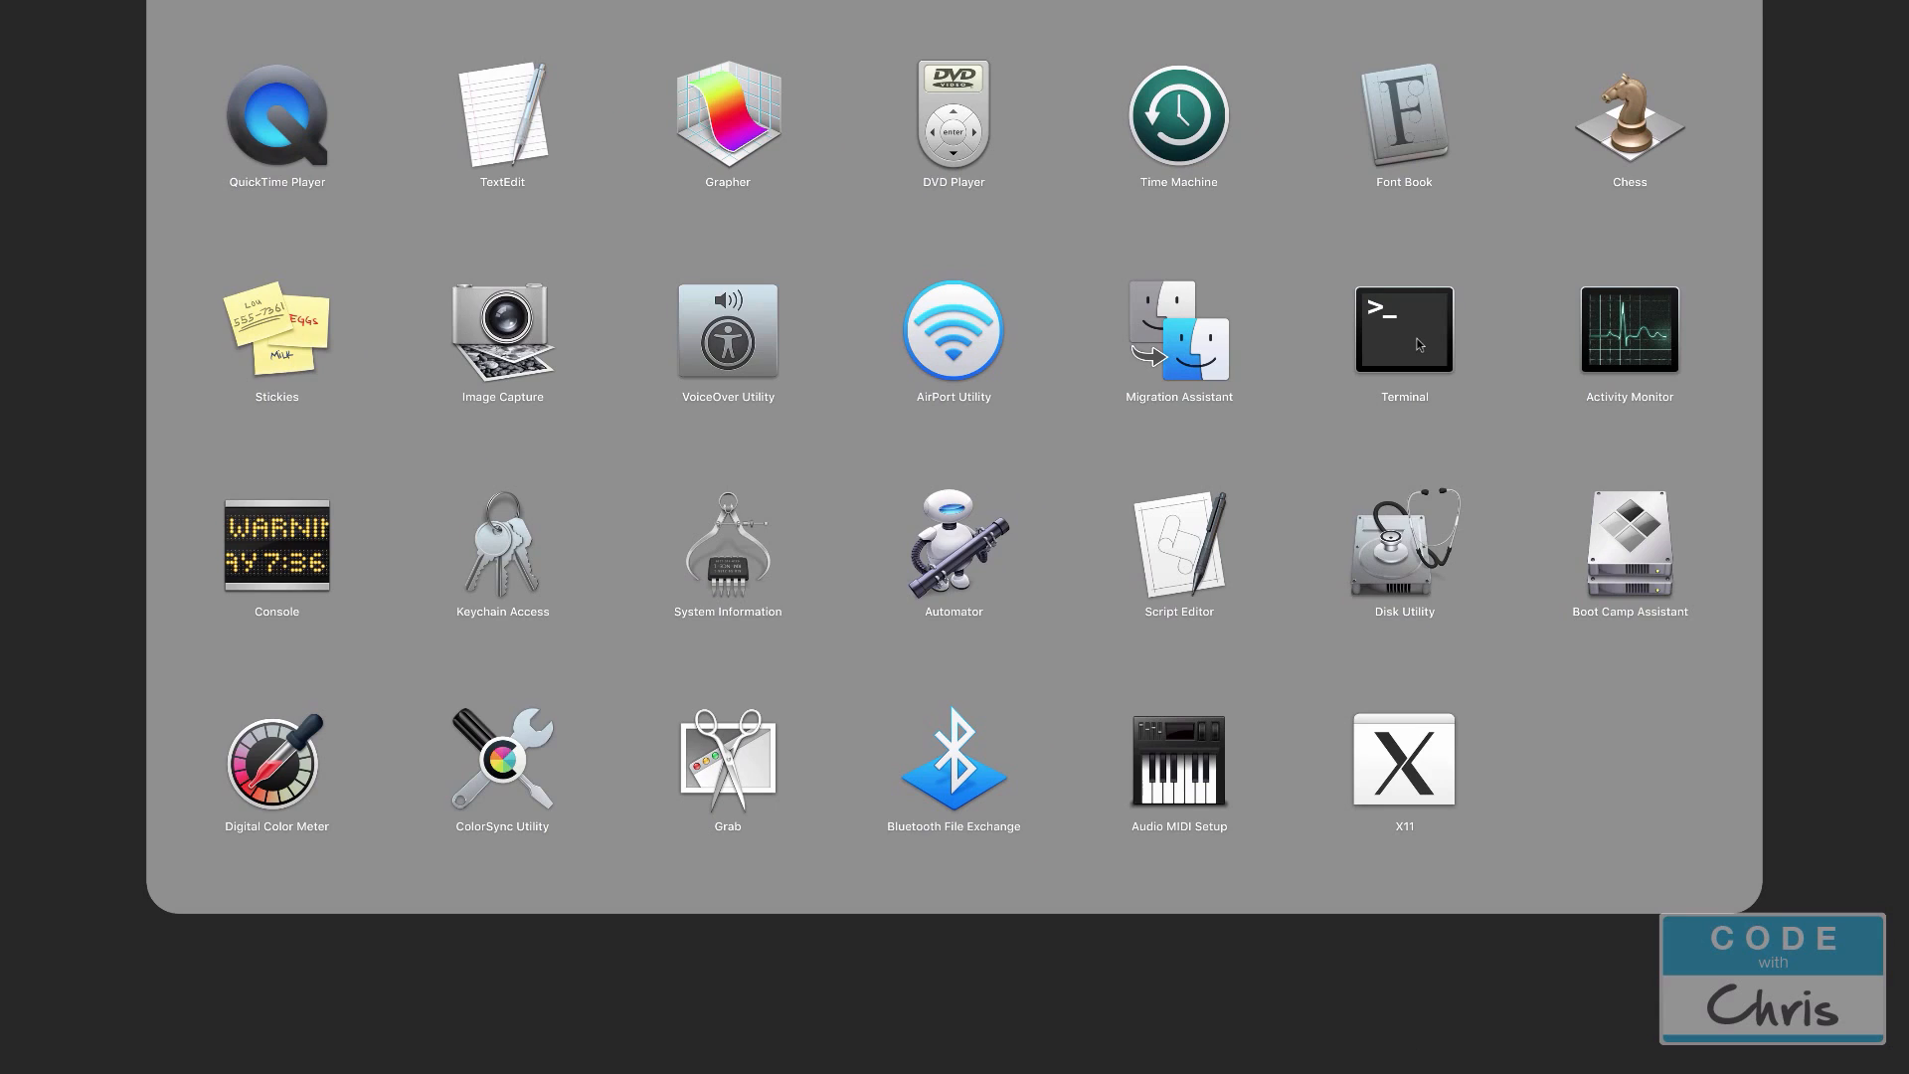
{"action": "left_click", "coordinate": [1402, 332]}
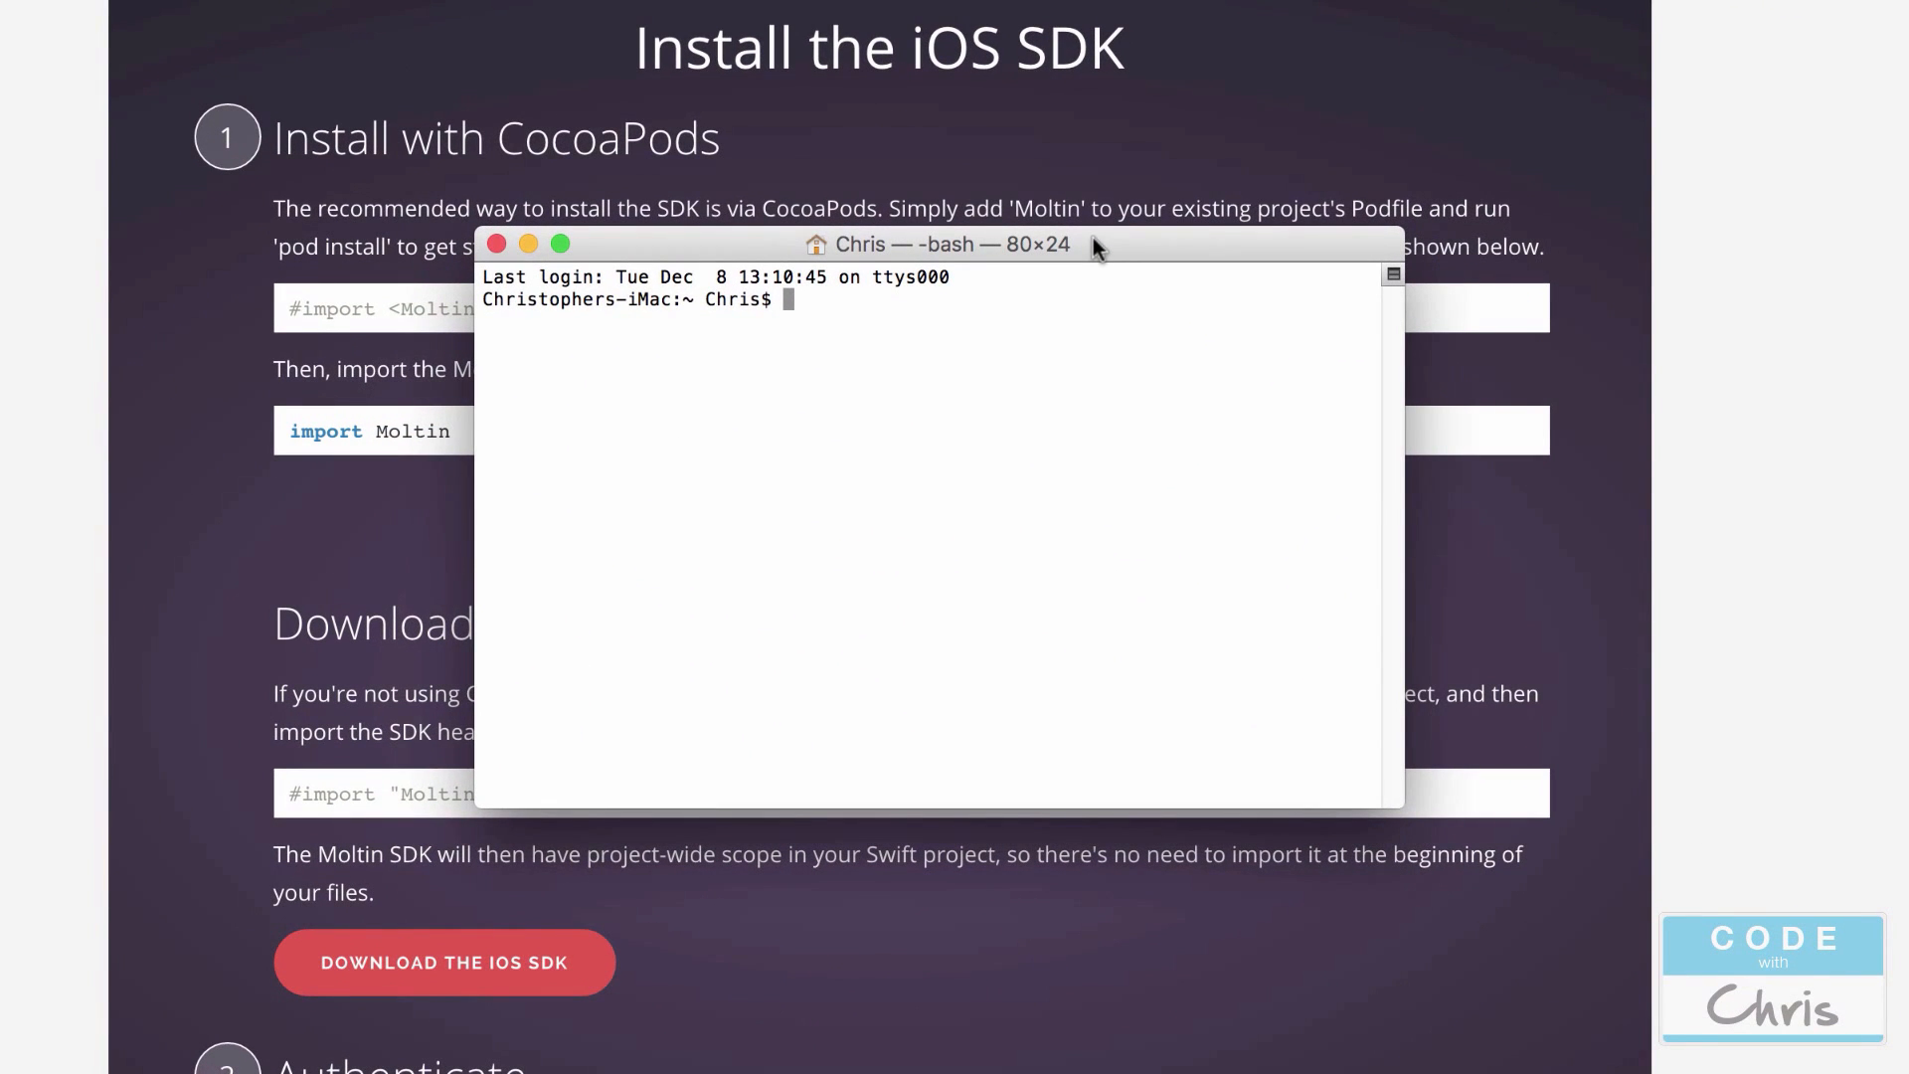
Run 'sudo gem install cocoapods' and wait until 21 gems are installed.
{"action": "type", "text": "sudo"}
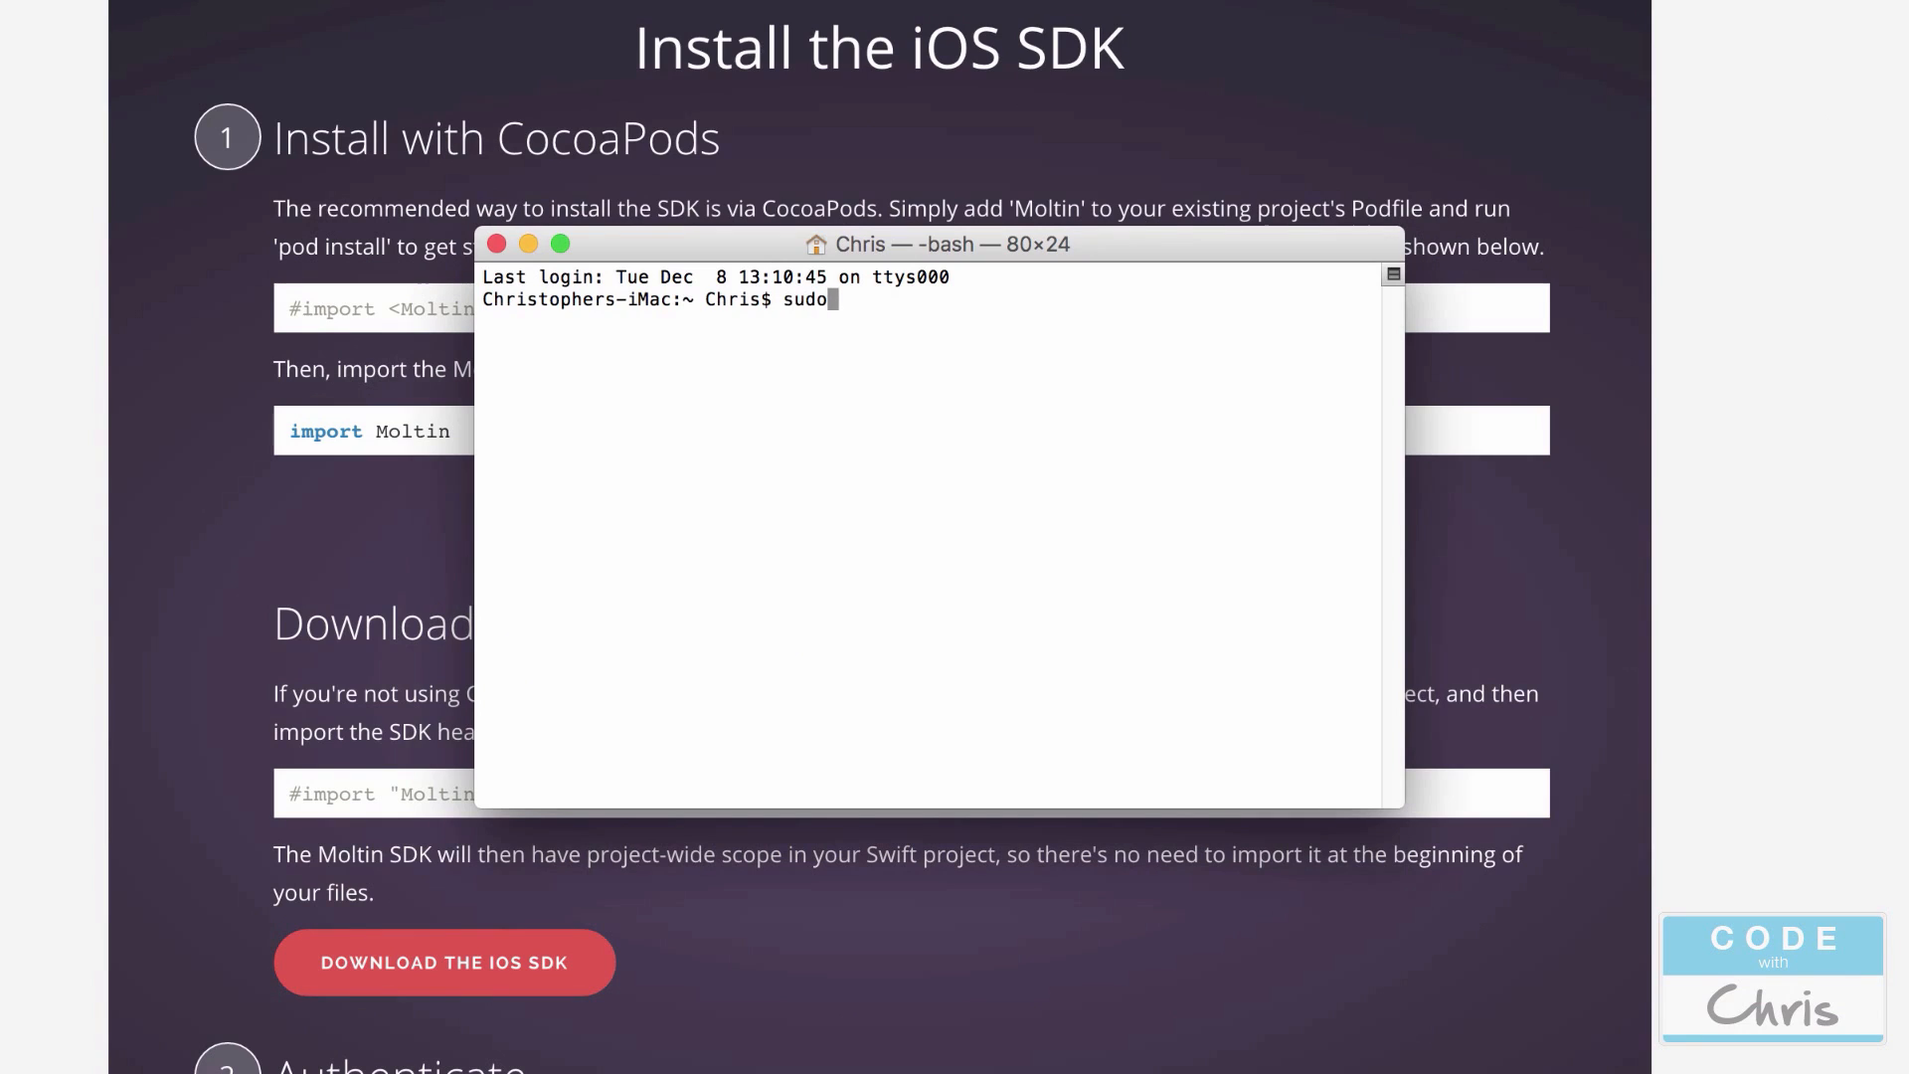
{"action": "type", "text": "gem install cocoapods"}
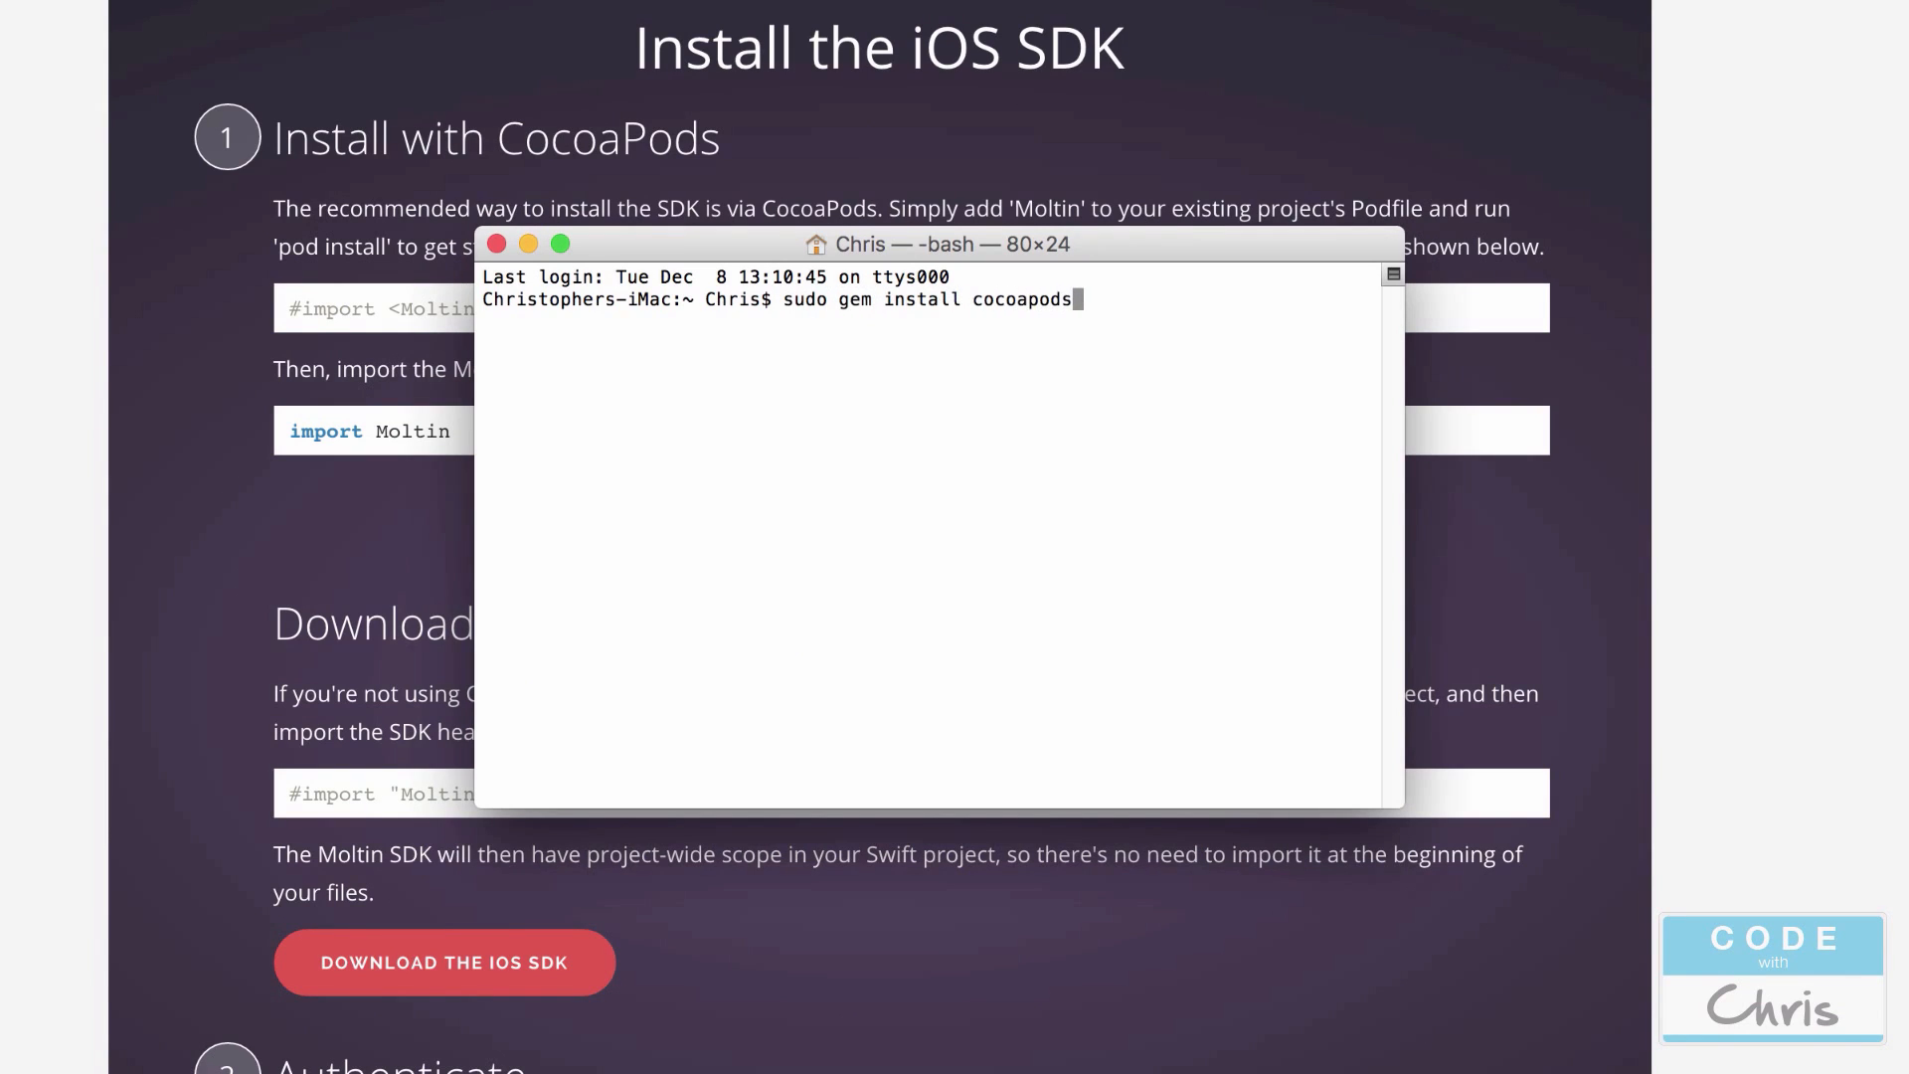
{"action": "key", "text": "Return"}
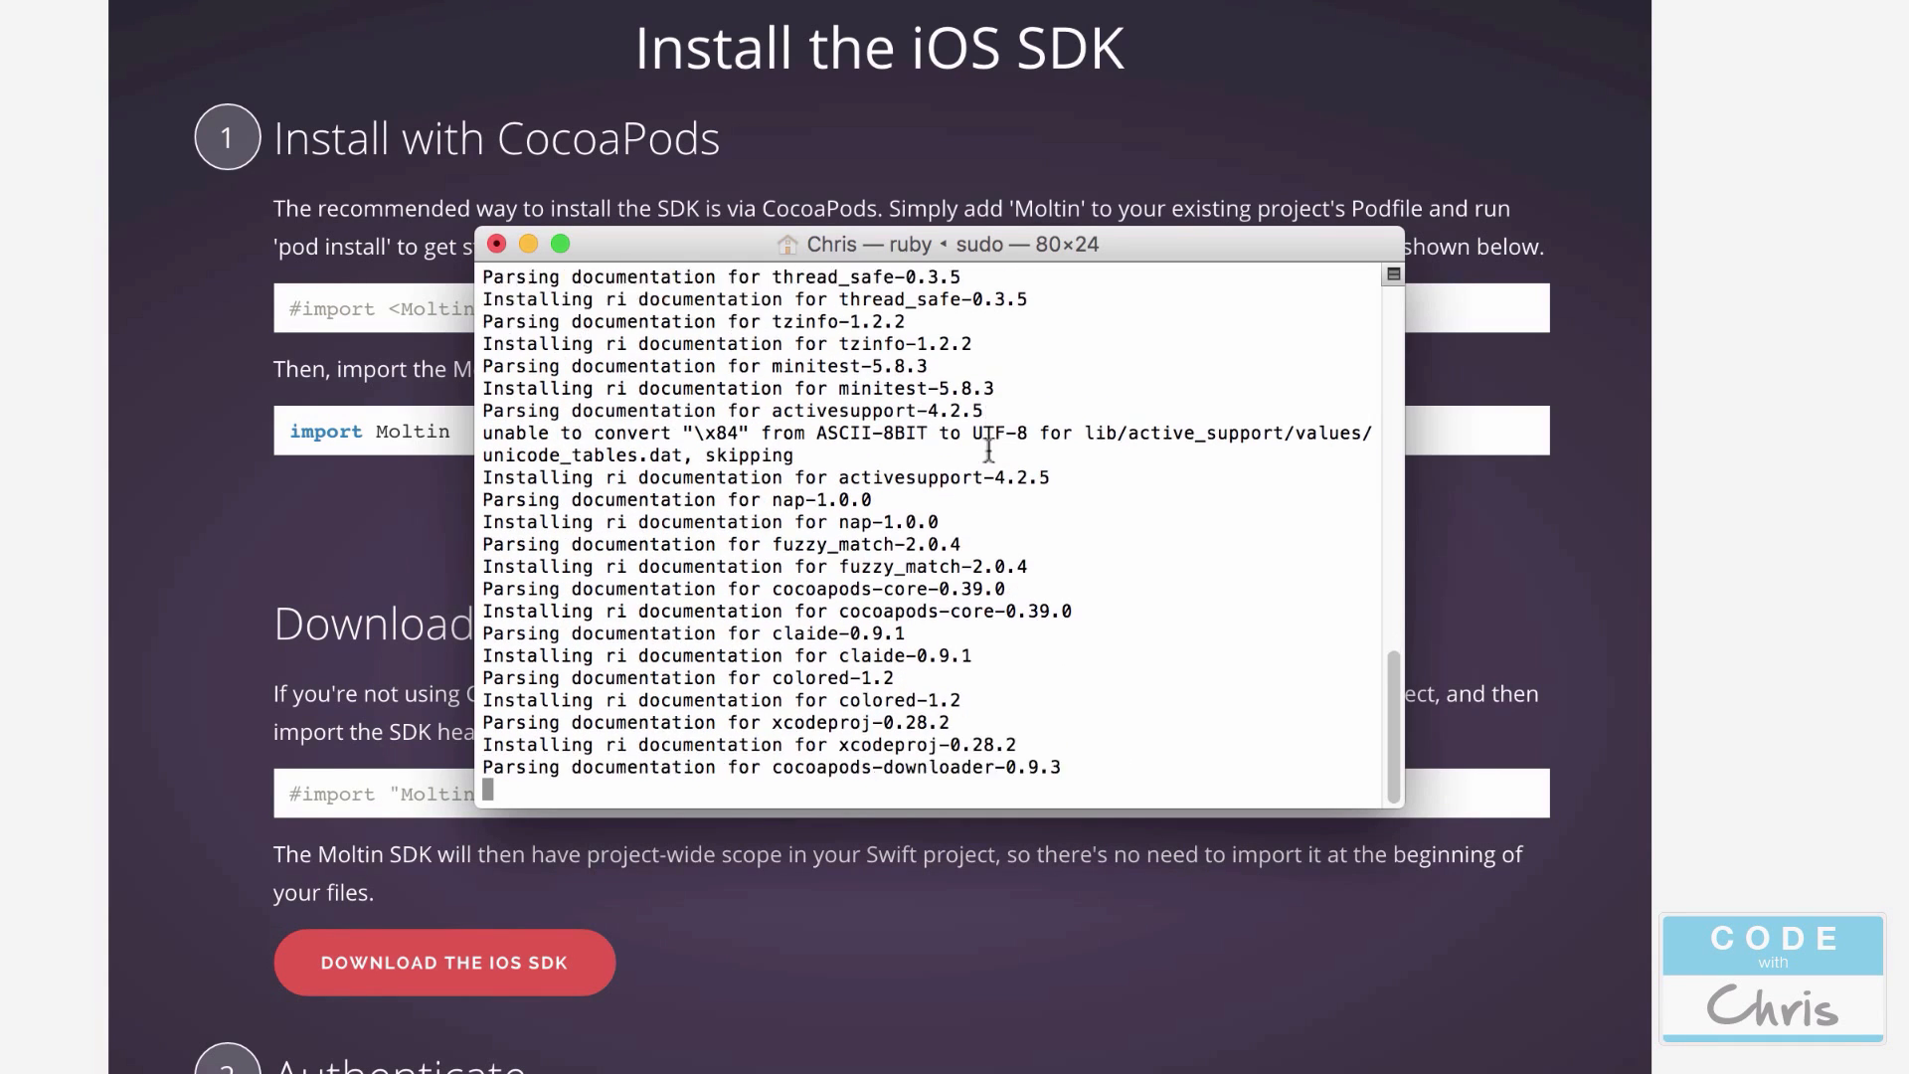
{"action": "scroll", "scroll_direction": "down", "scroll_amount": 3}
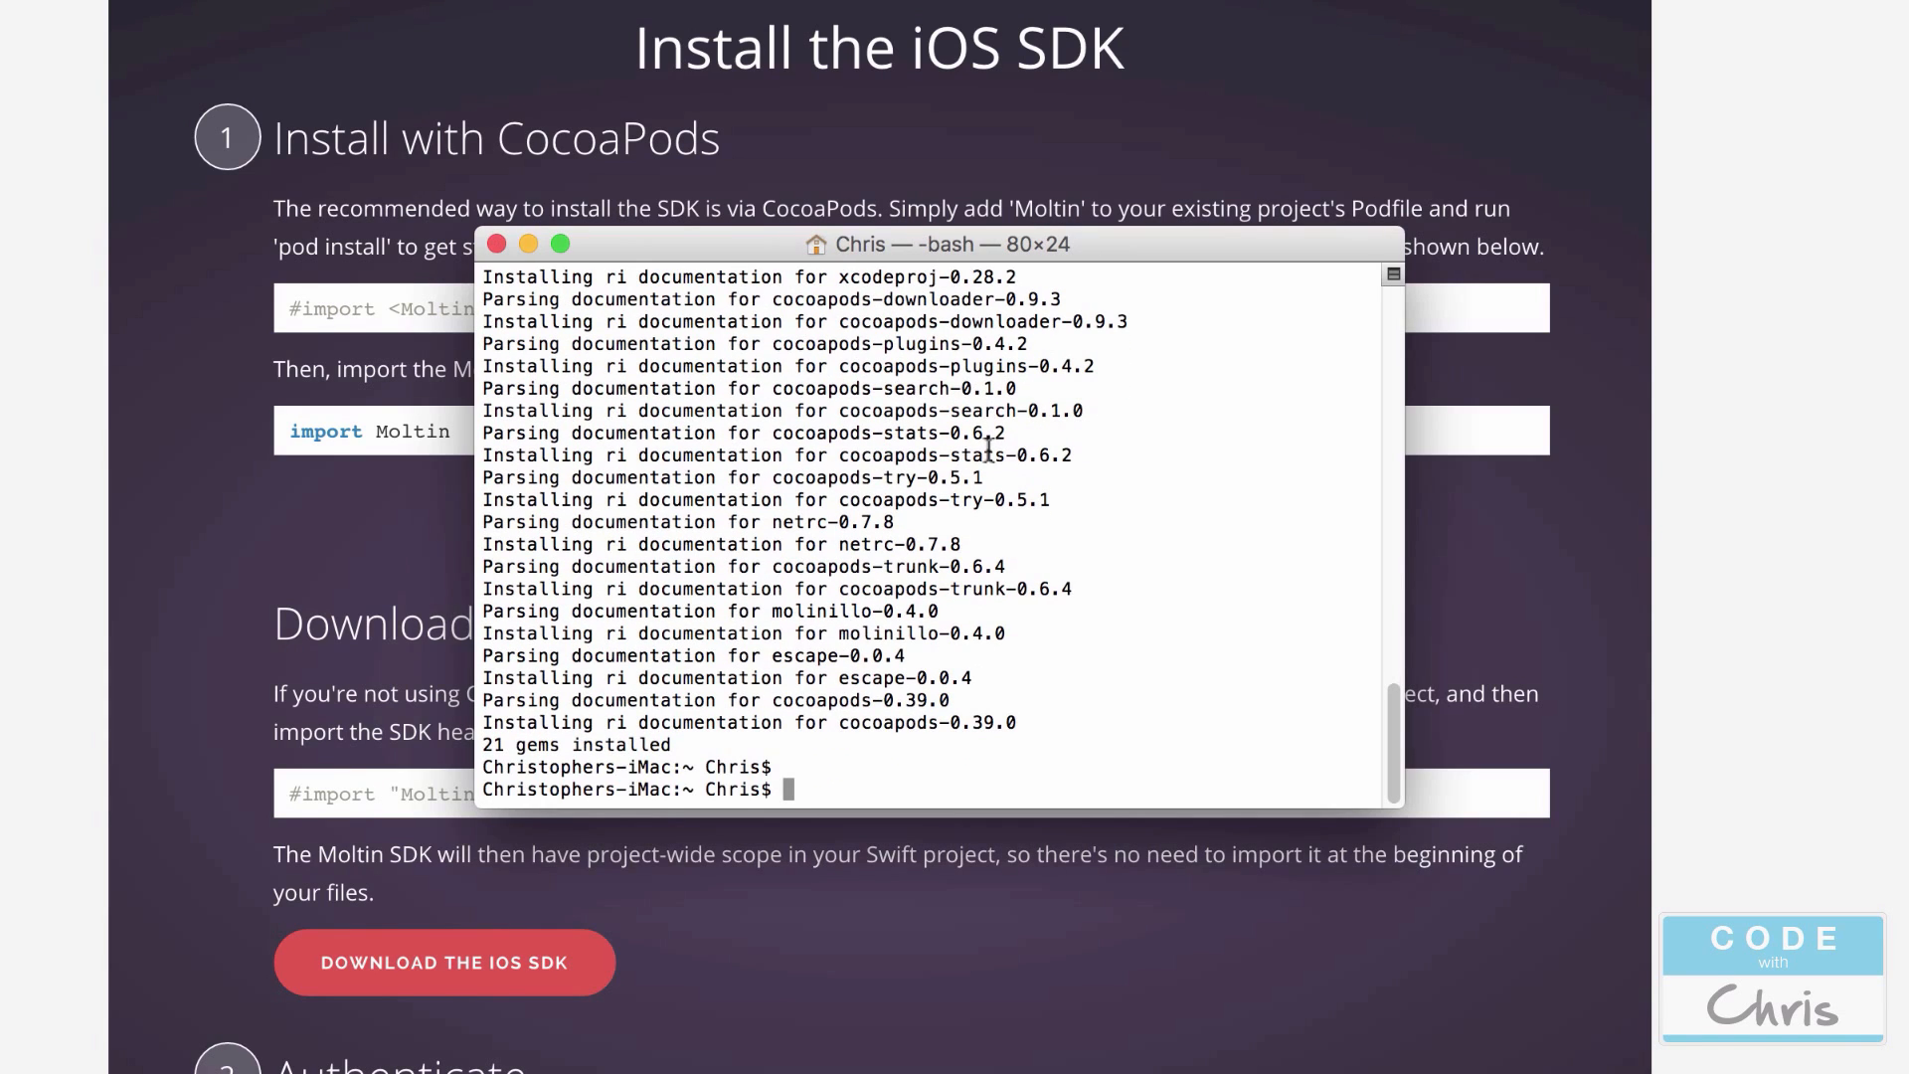
Enter 'pod setup --verbose' at the Terminal prompt.
{"action": "type", "text": "pod setup --"}
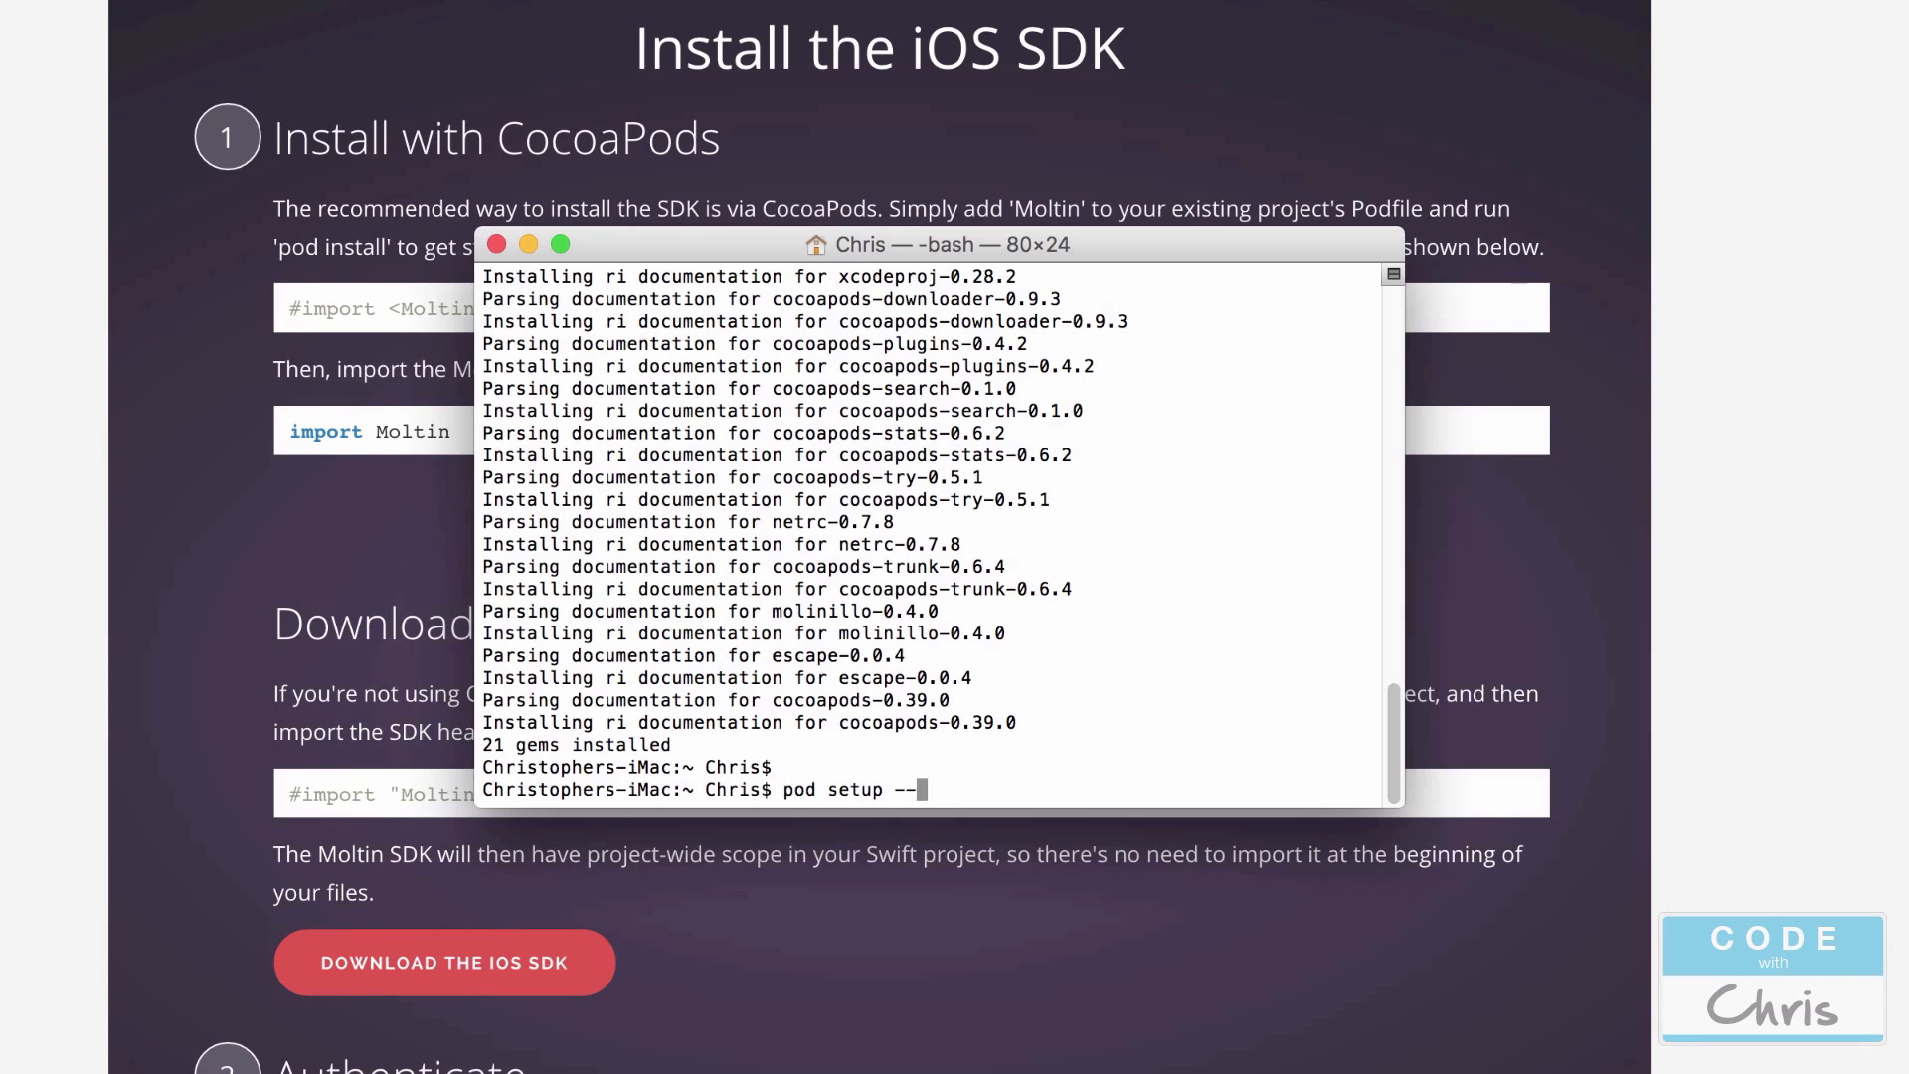
{"action": "type", "text": "verbose"}
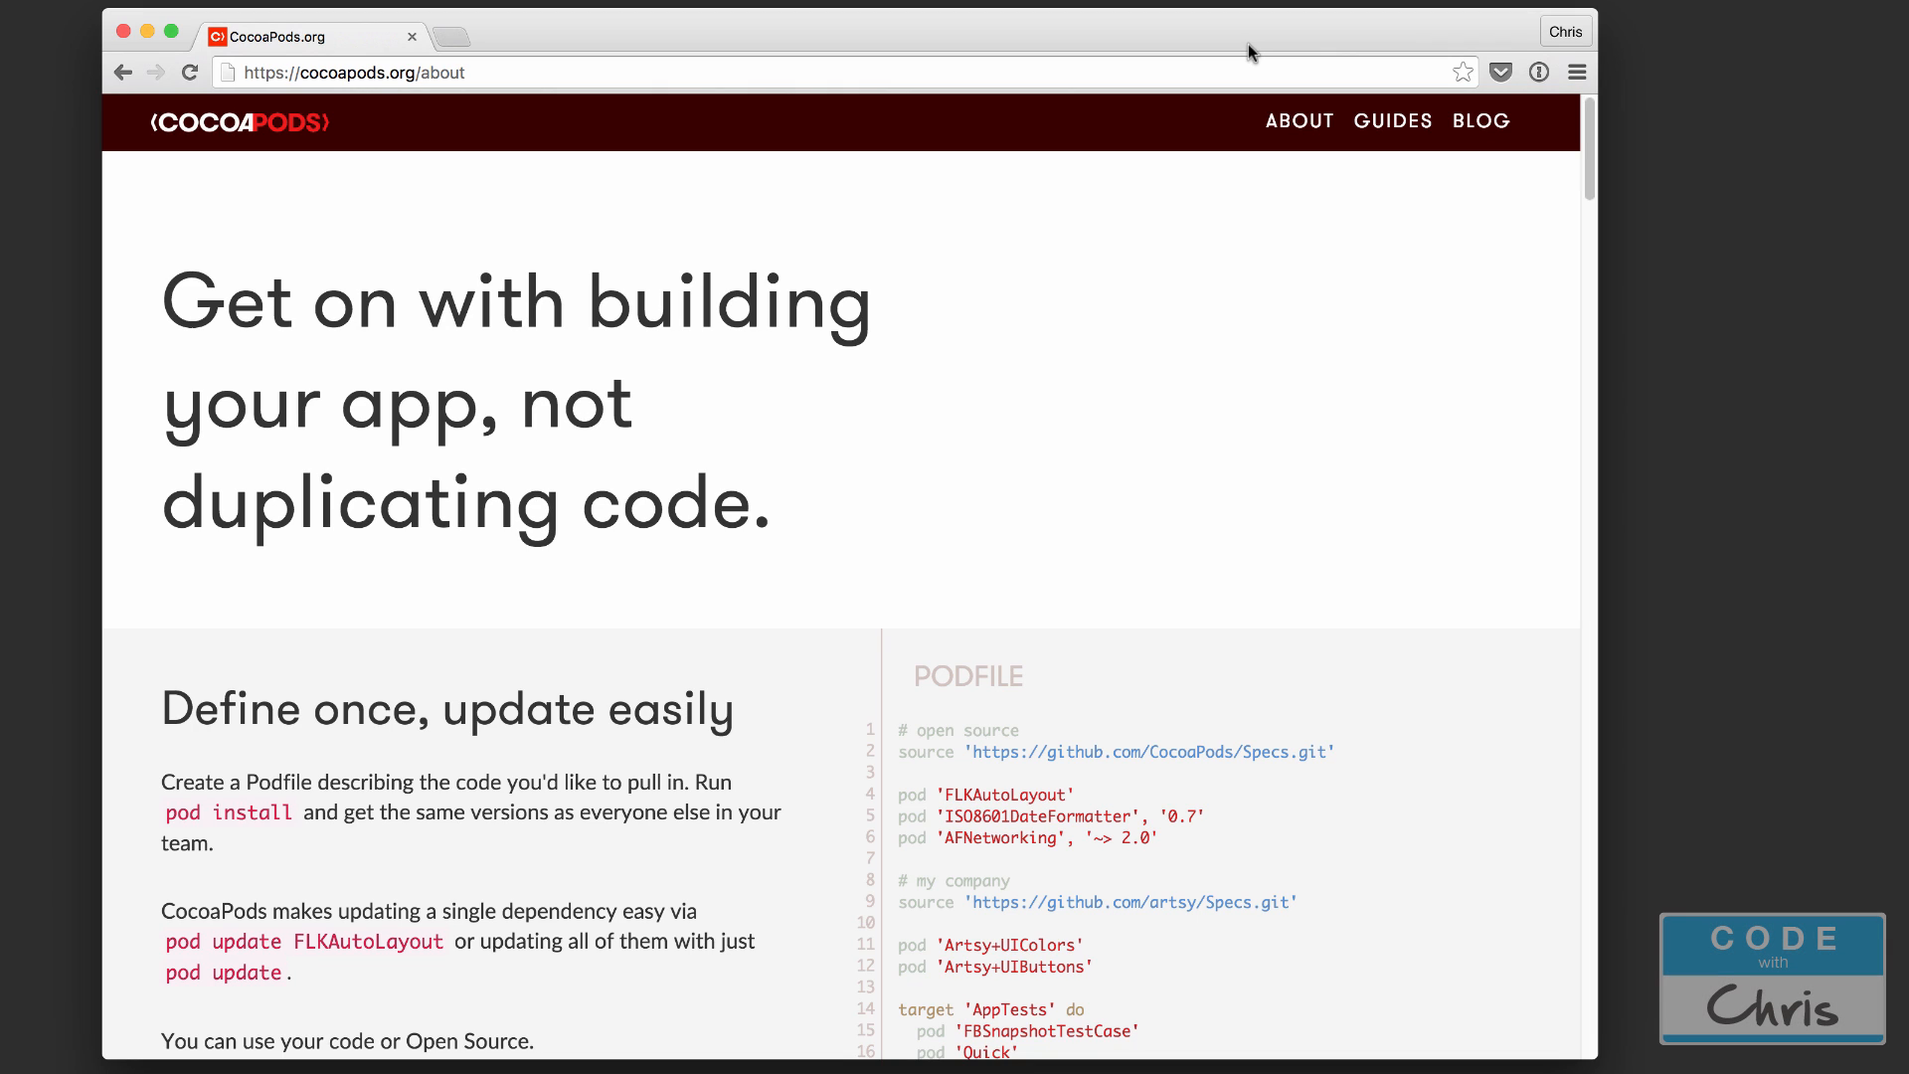
{"action": "mouse_move", "coordinate": [1233, 50]}
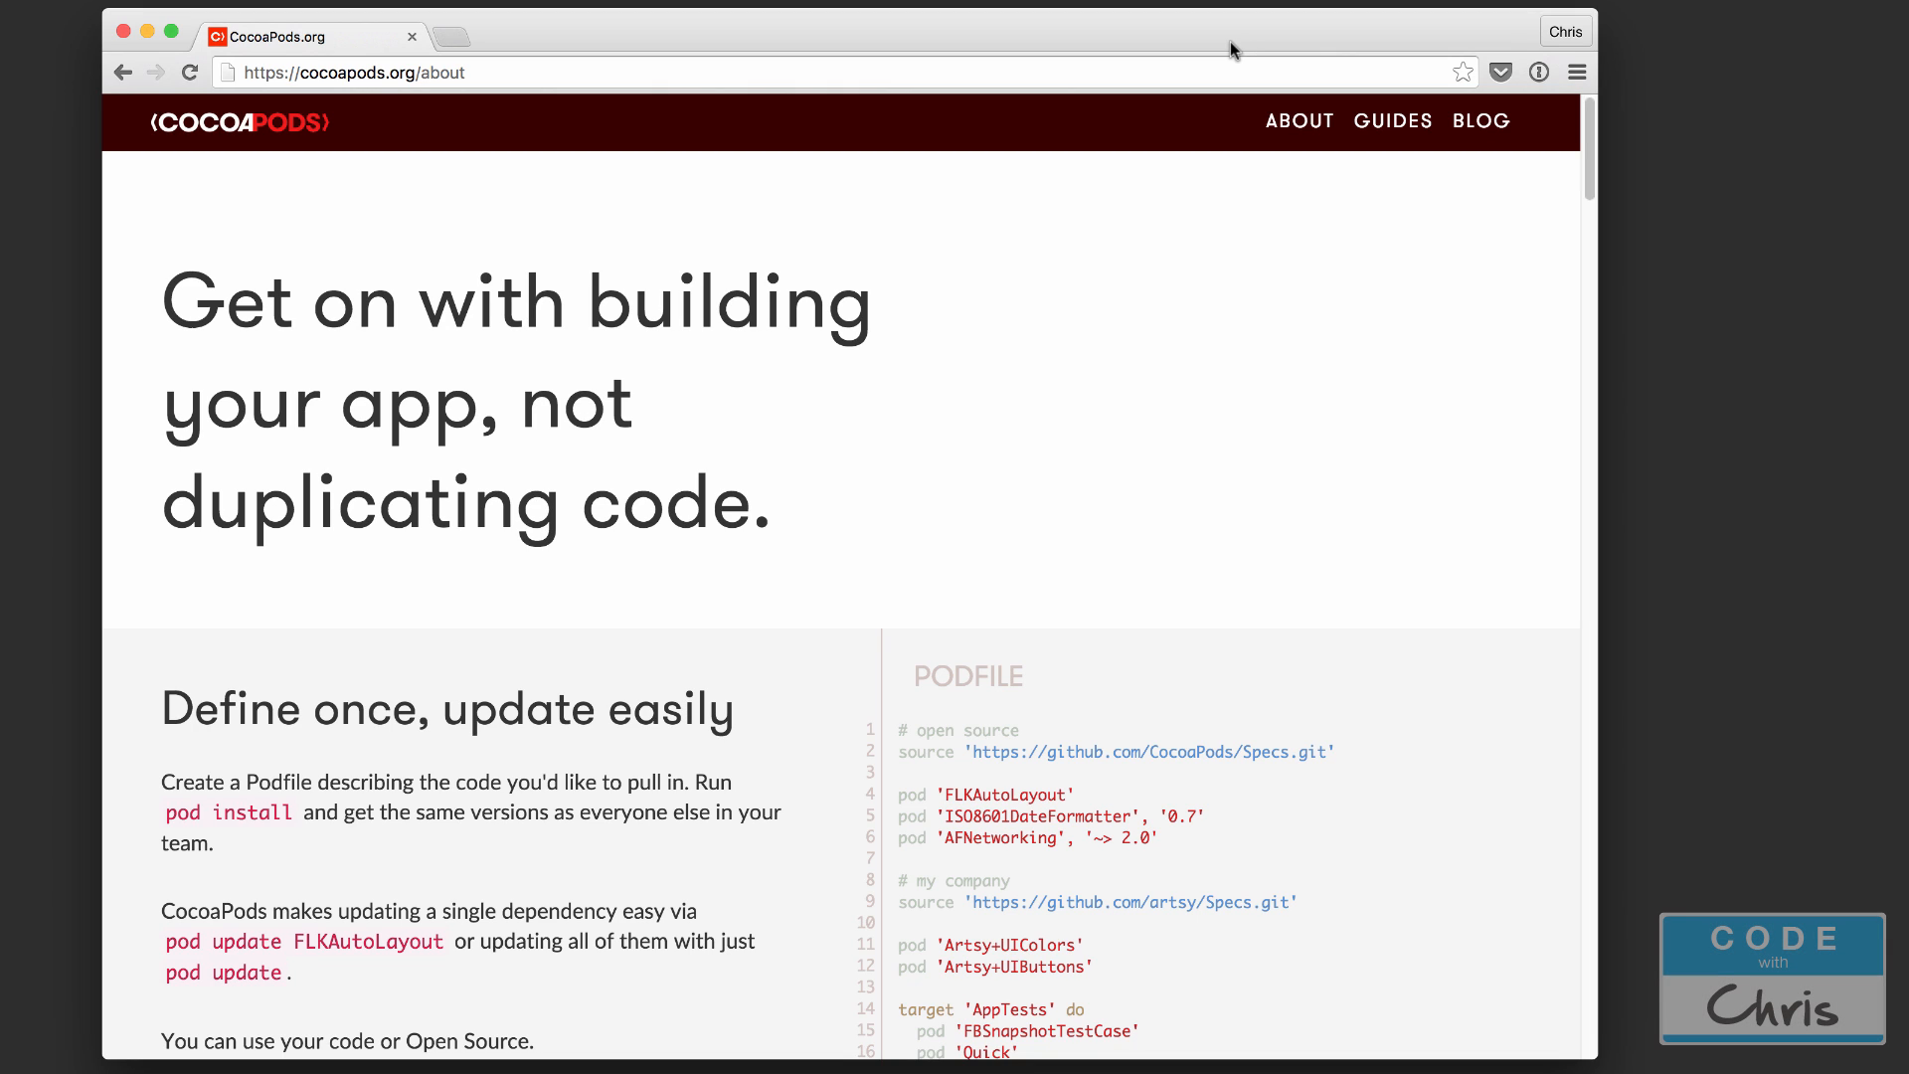